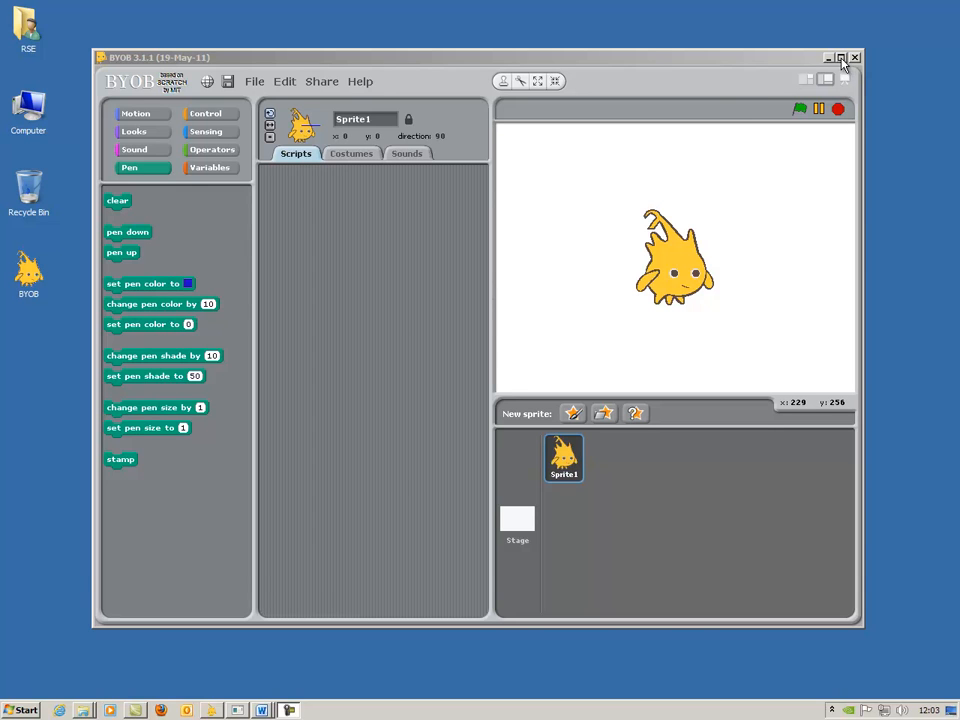
- Maximize the BYOB window so it fills the screen
left_click(844, 56)
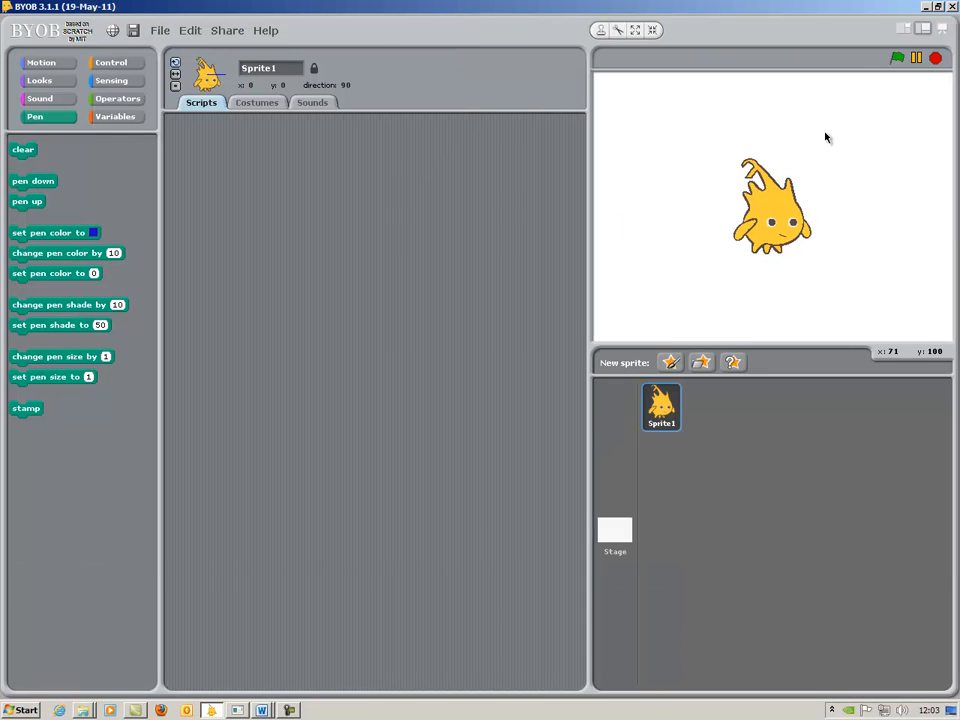
mouse_move(820, 148)
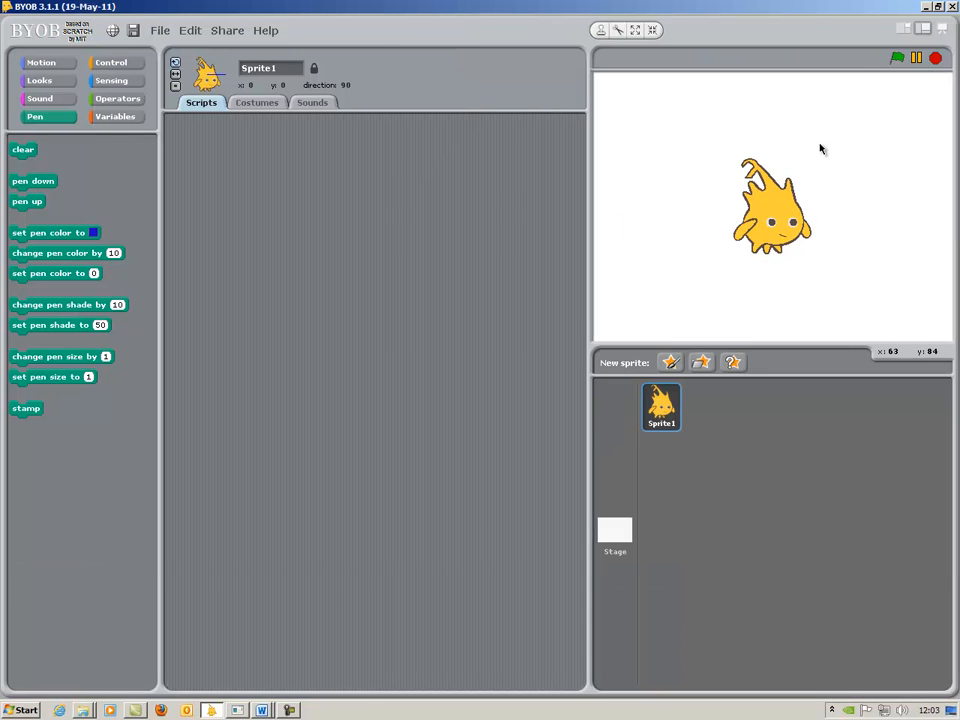
mouse_move(784, 270)
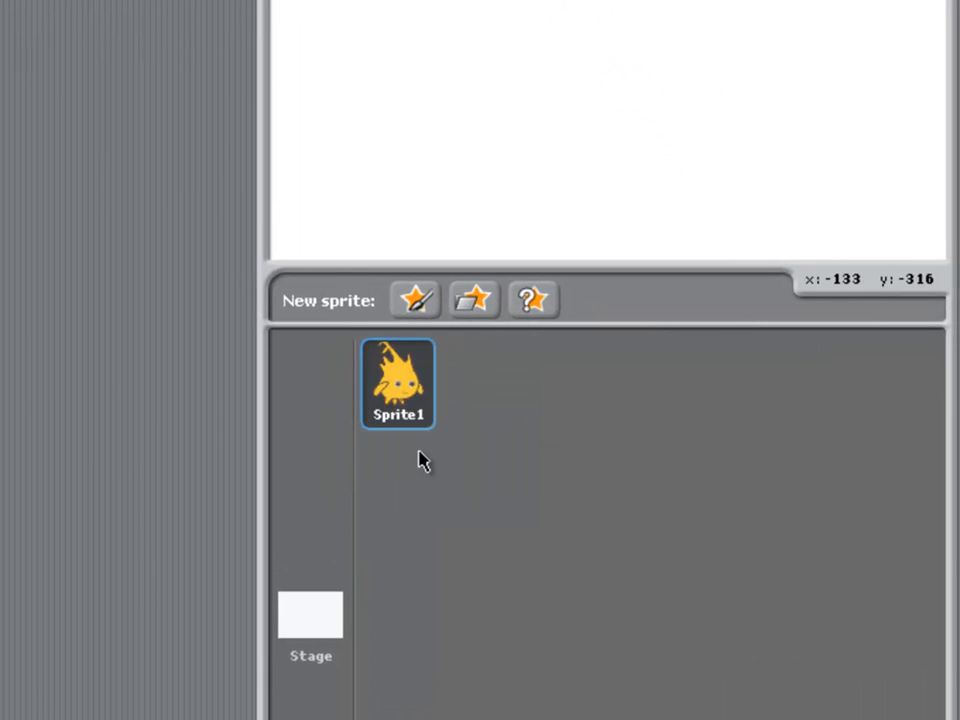
- Add a new sprite from file, browsing the Things costume folder for the pencil
left_click(472, 300)
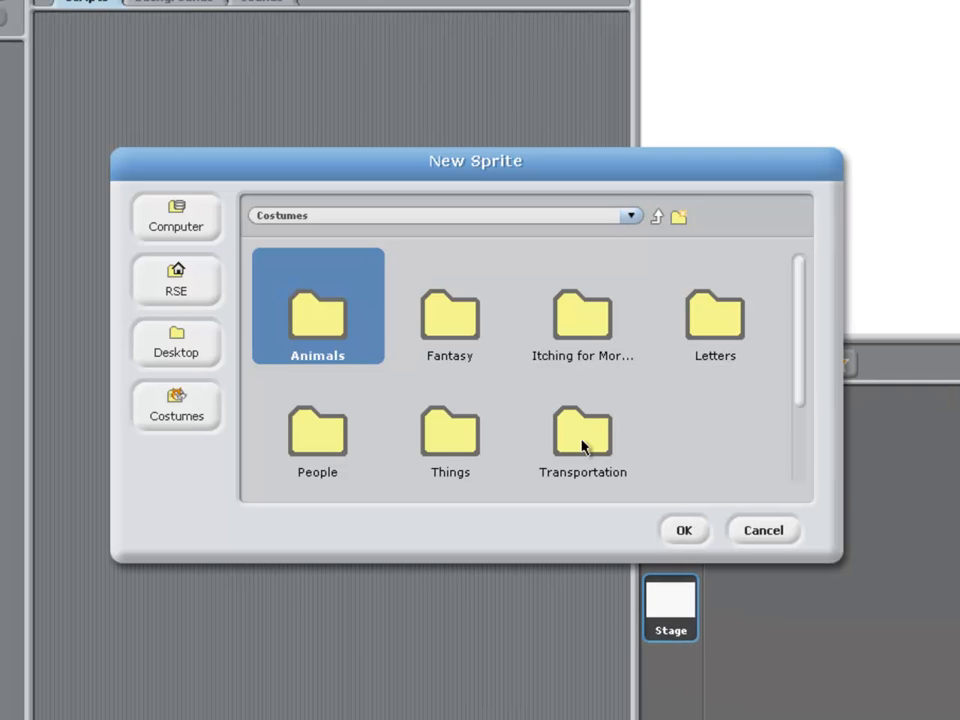
double_click(448, 440)
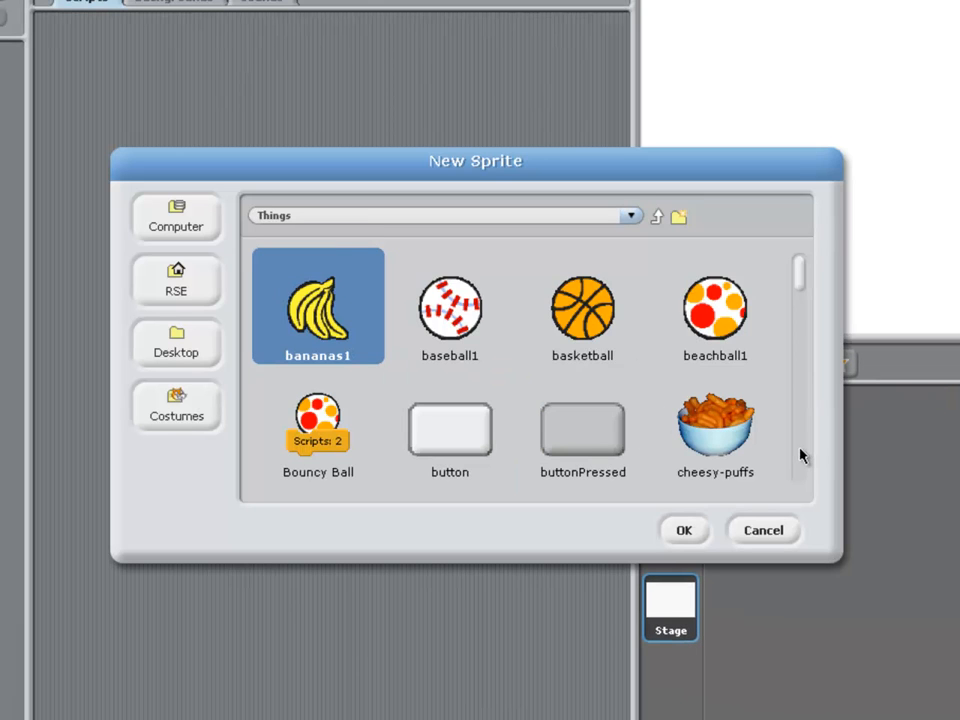
scroll("down", 3)
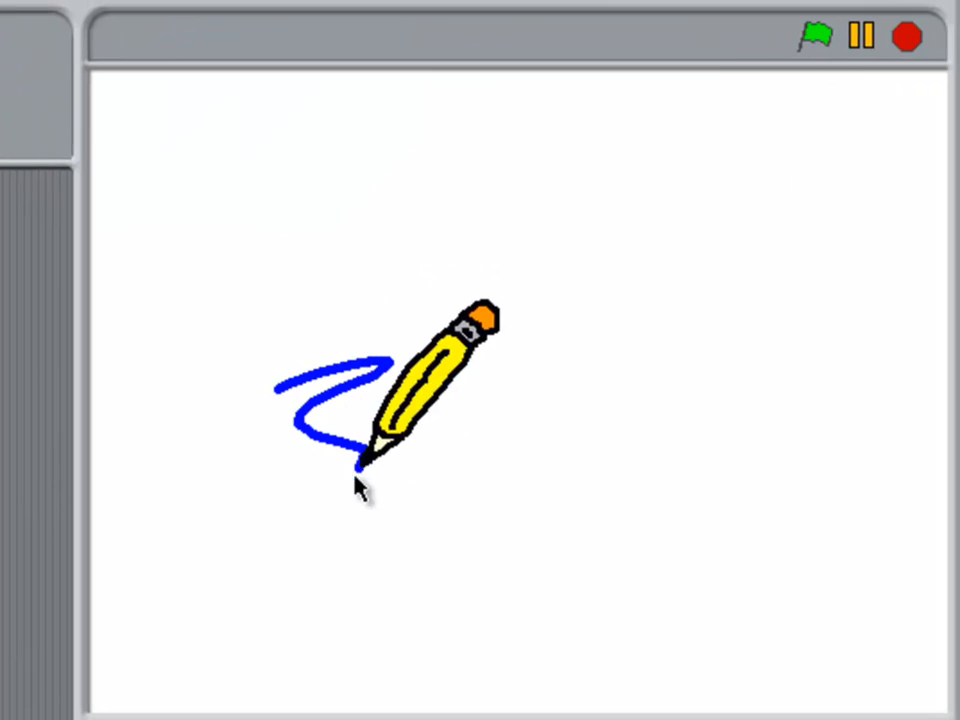
- Move the pencil sprite toward the top right of the stage
left_click_drag(364, 464, 470, 420)
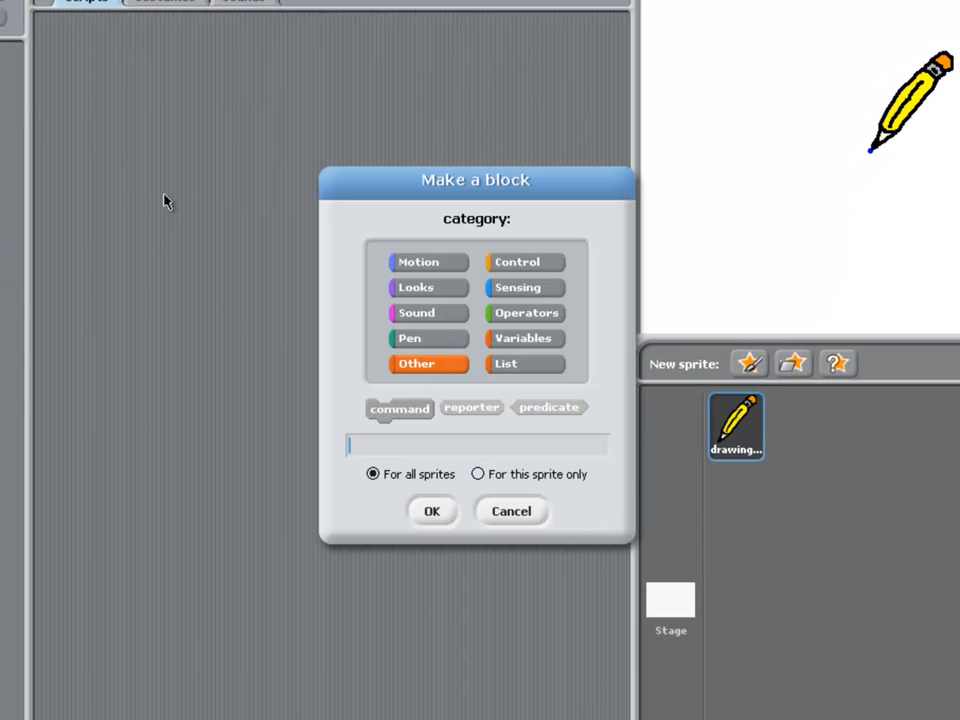
- Create a new Pen command block named 'square'
left_click(428, 338)
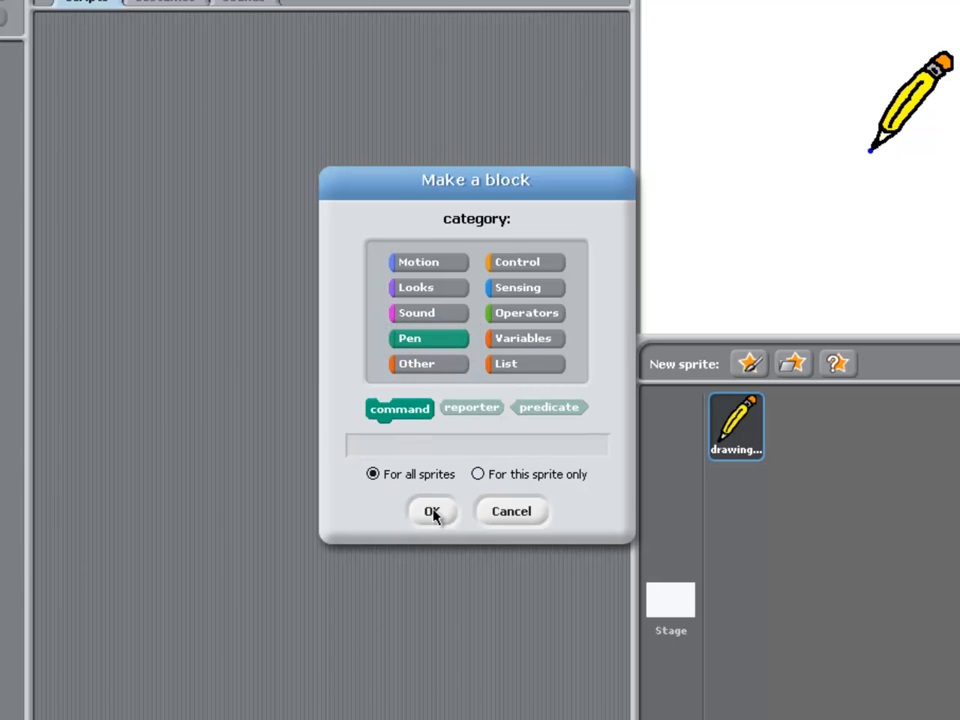
type("sq")
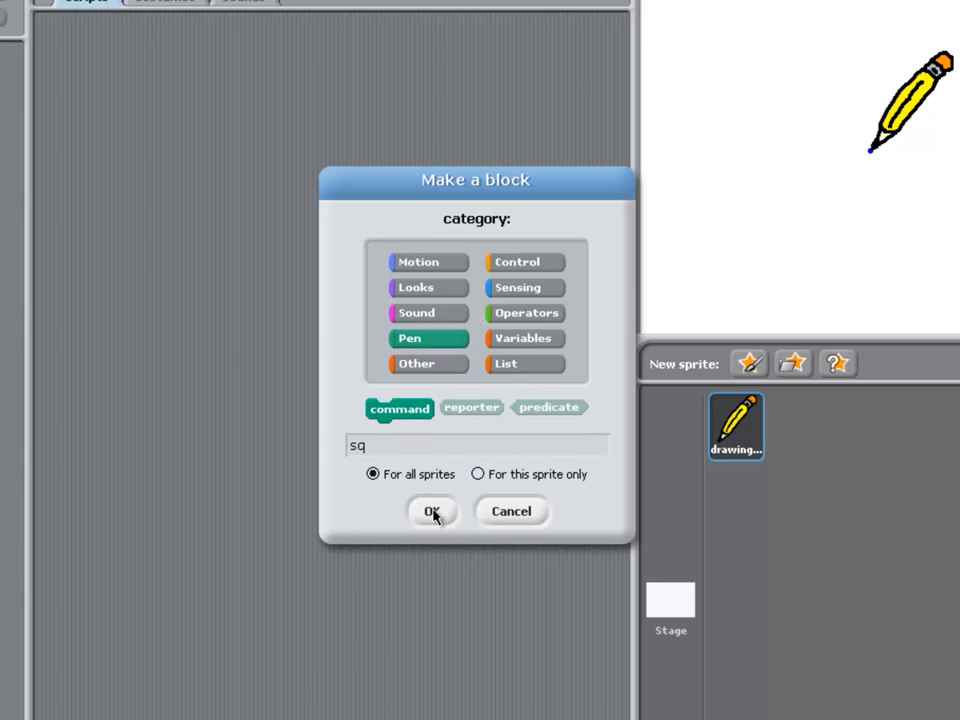
type("uare")
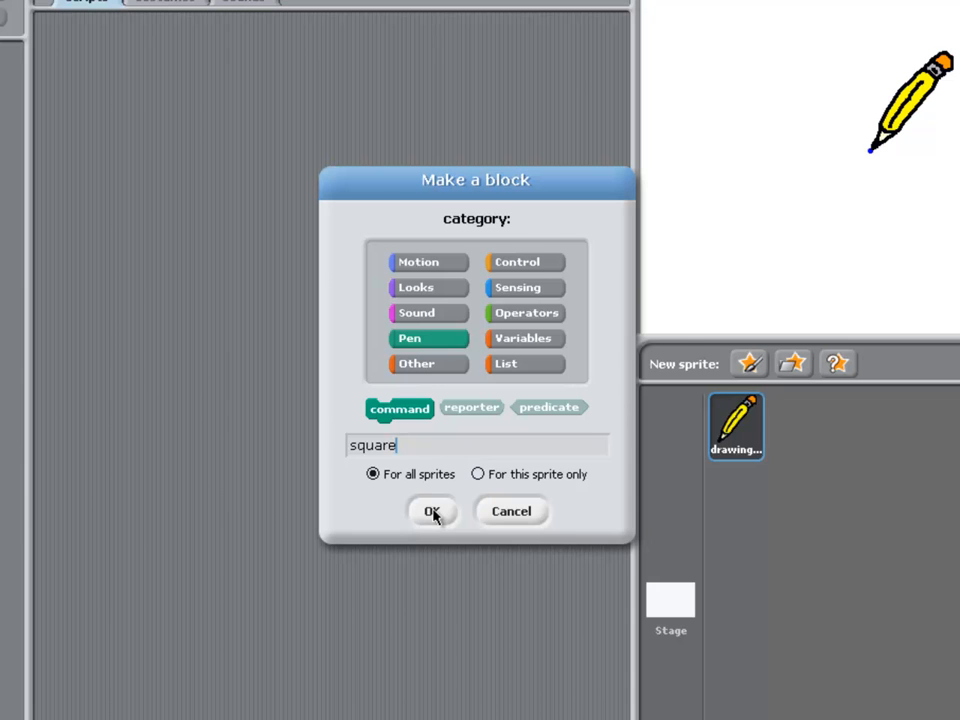
left_click(432, 512)
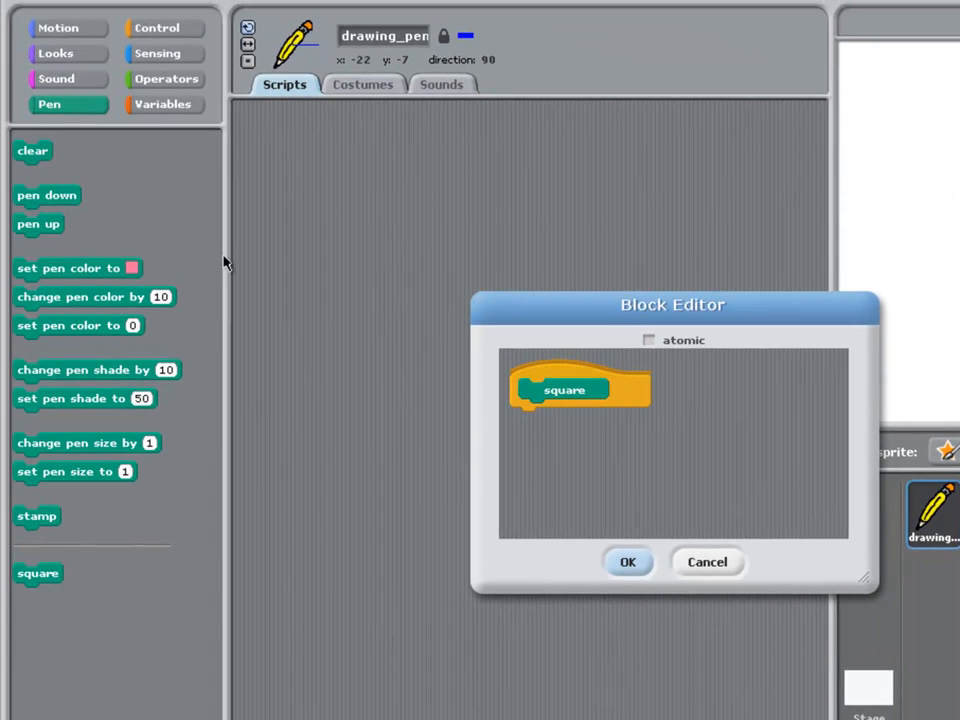
- Define square as pen down, repeat 4 of move 100 and turn 90, then pen up, and save it
left_click(156, 28)
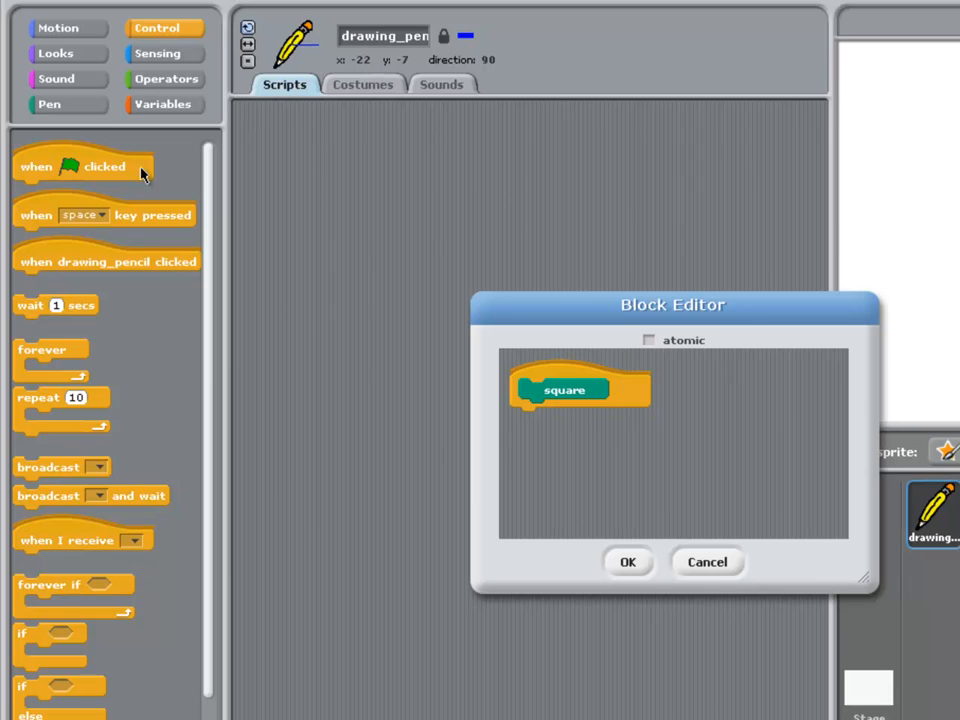
left_click_drag(60, 410, 556, 424)
type("4")
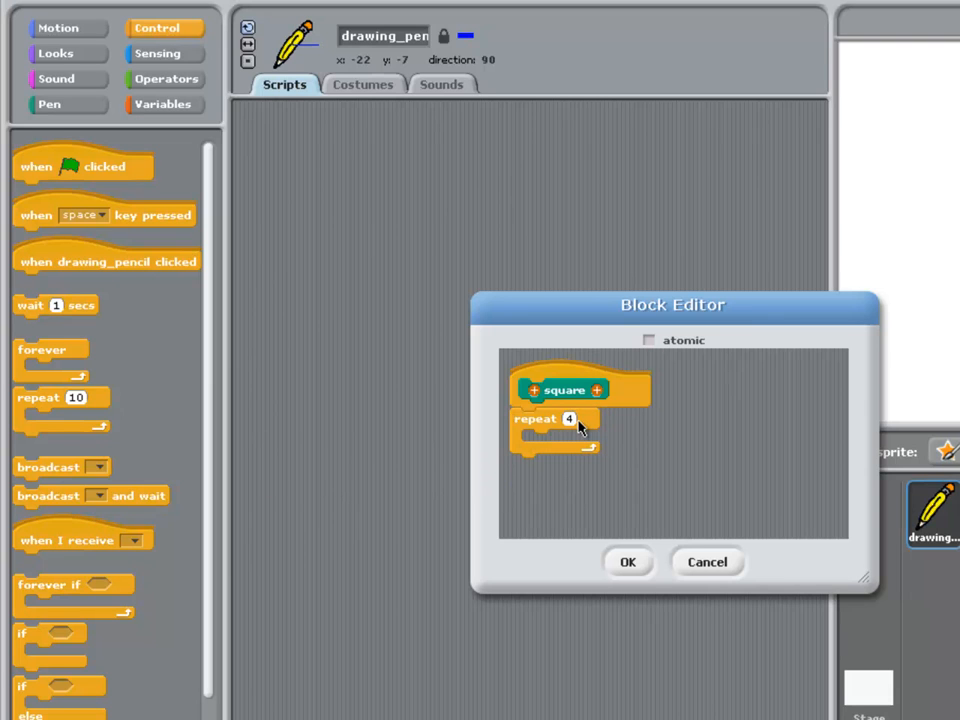
mouse_move(56, 28)
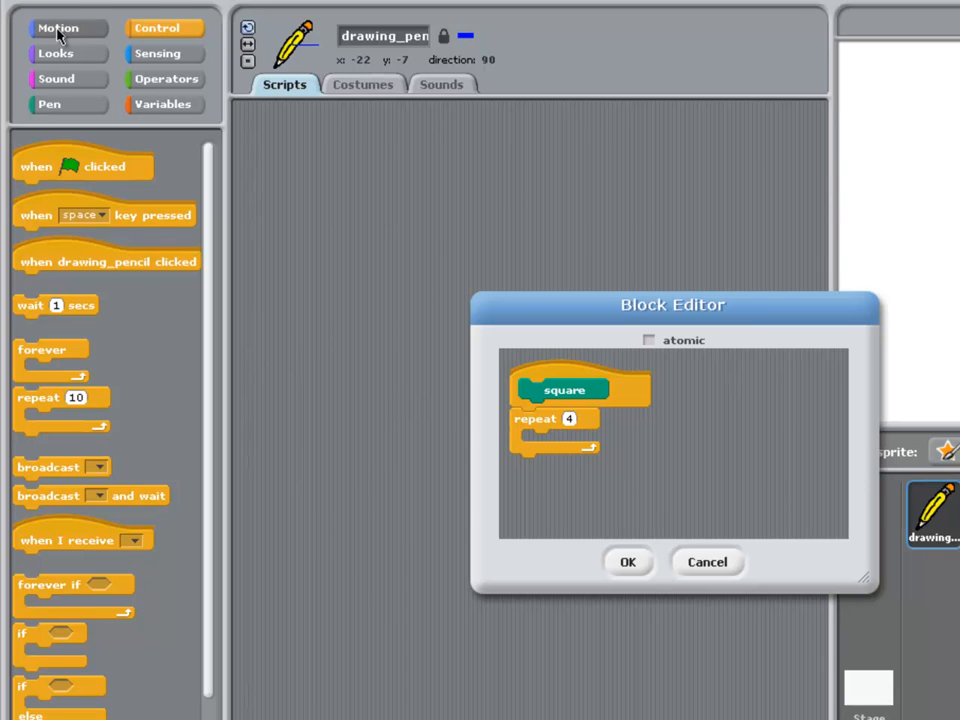
left_click(58, 28)
type("90")
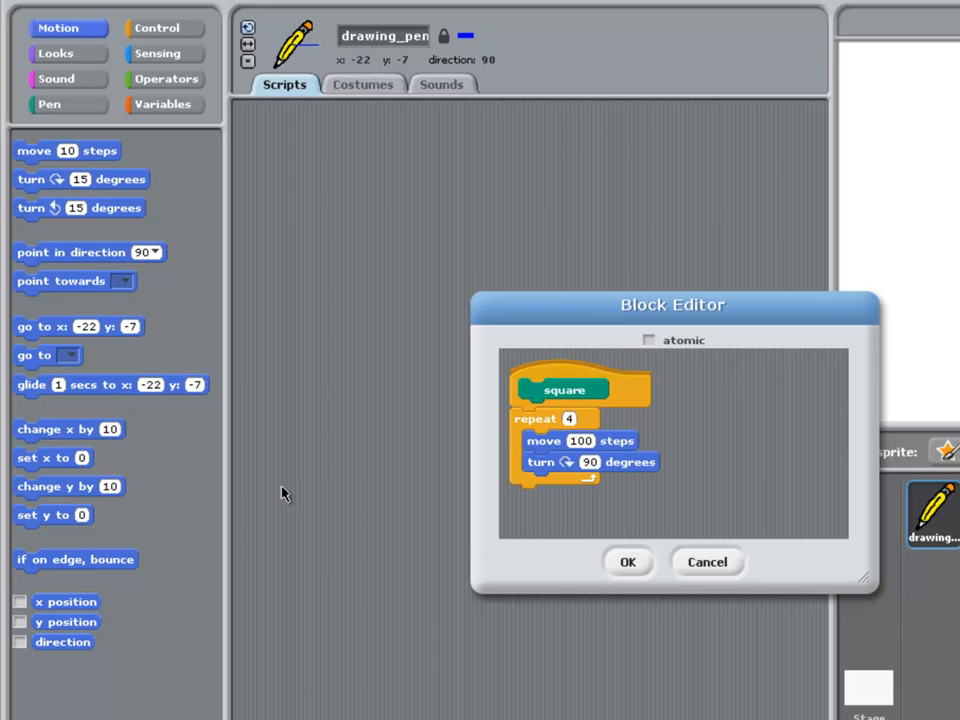
left_click(48, 104)
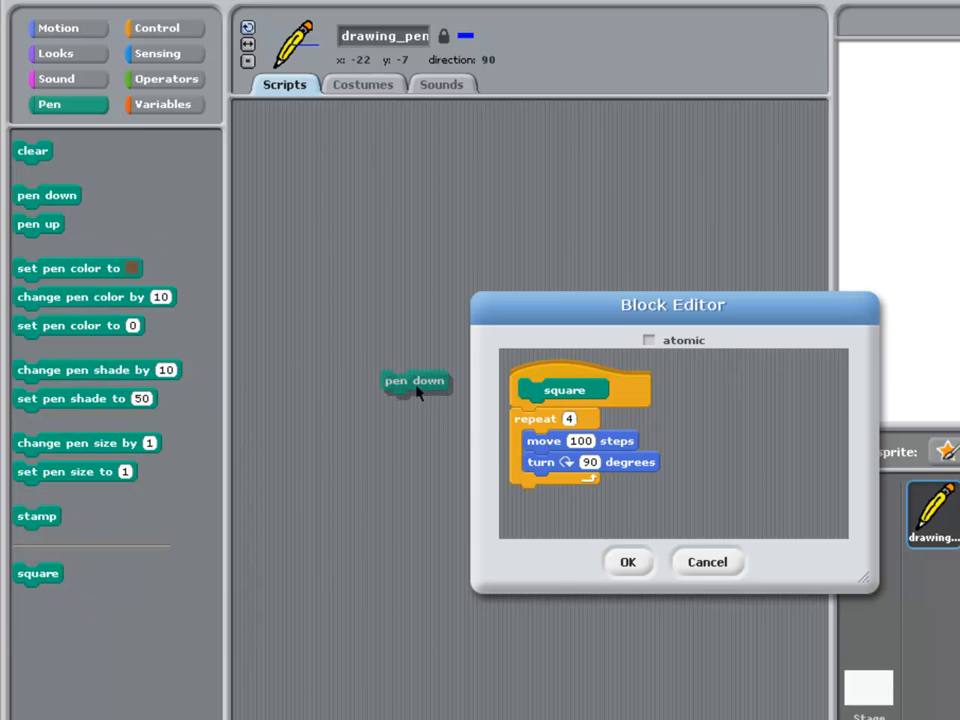
left_click_drag(416, 380, 544, 418)
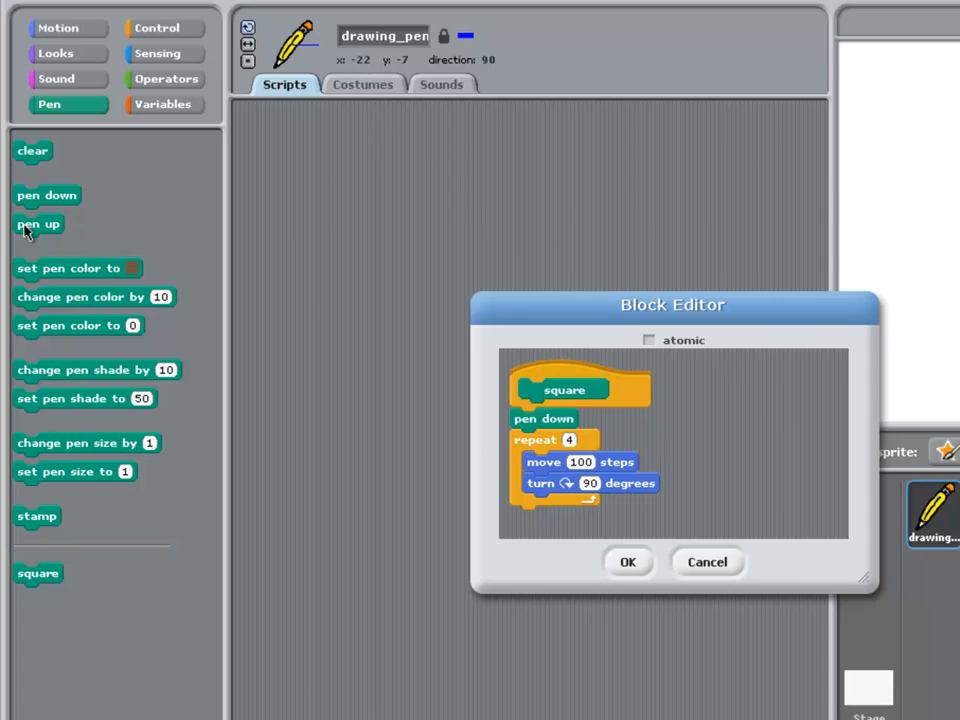
left_click_drag(38, 224, 532, 516)
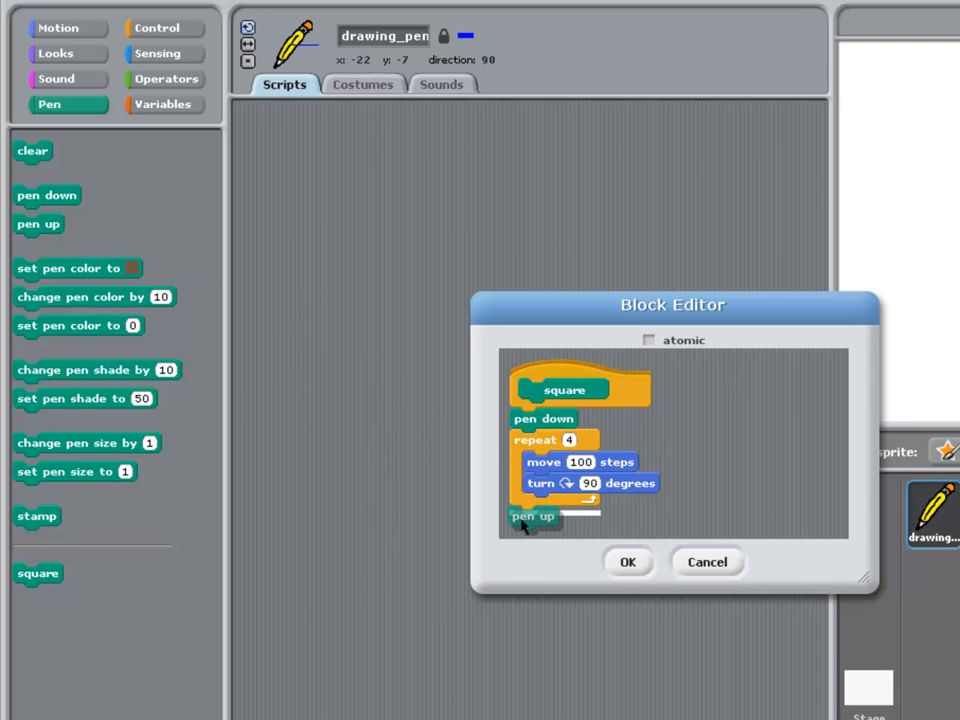
left_click(628, 560)
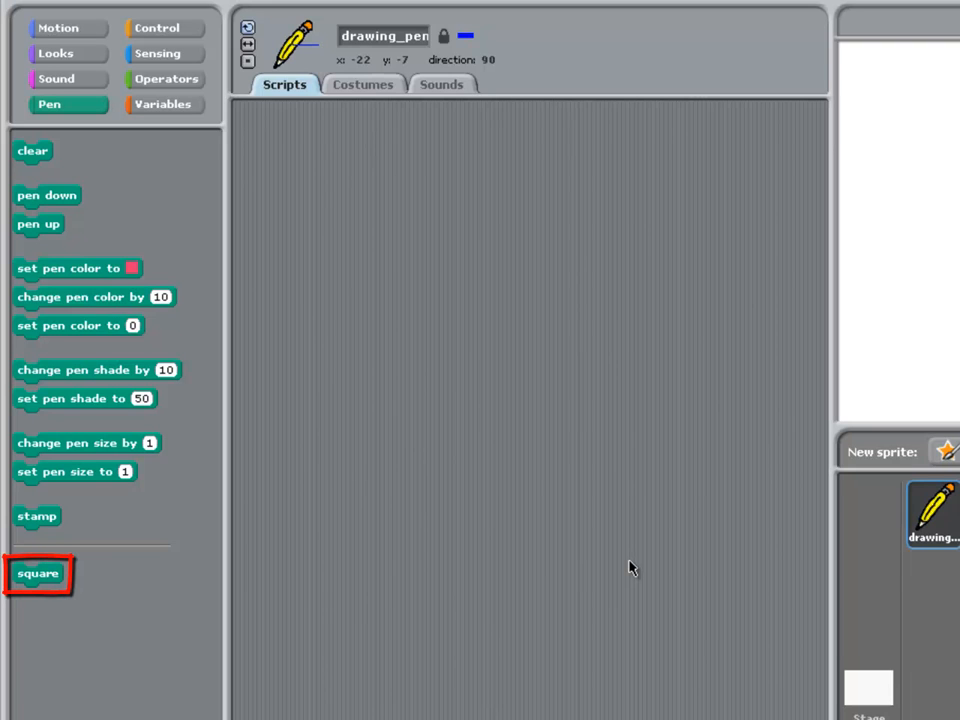
mouse_move(504, 604)
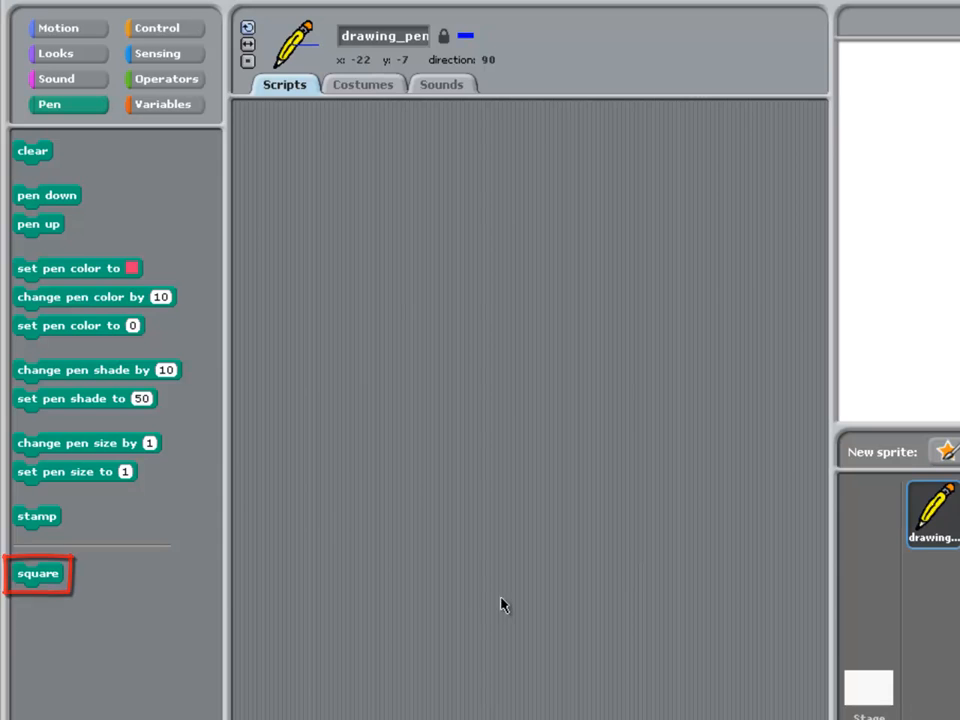
- Place a square block in the pencil sprite's scripts area and run it
left_click_drag(38, 572, 294, 174)
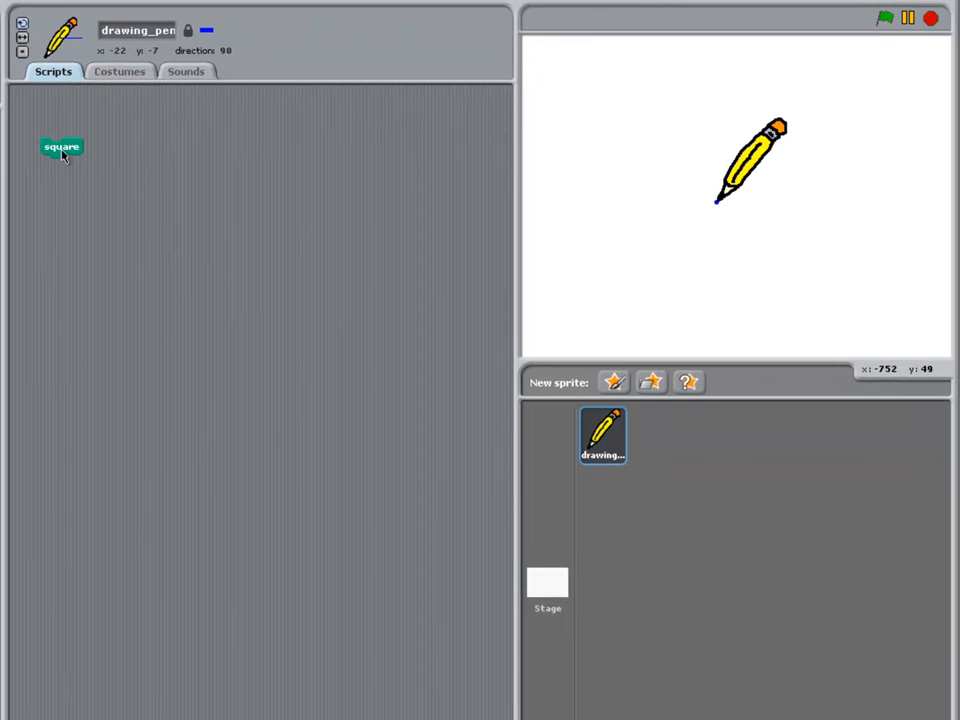
left_click(60, 148)
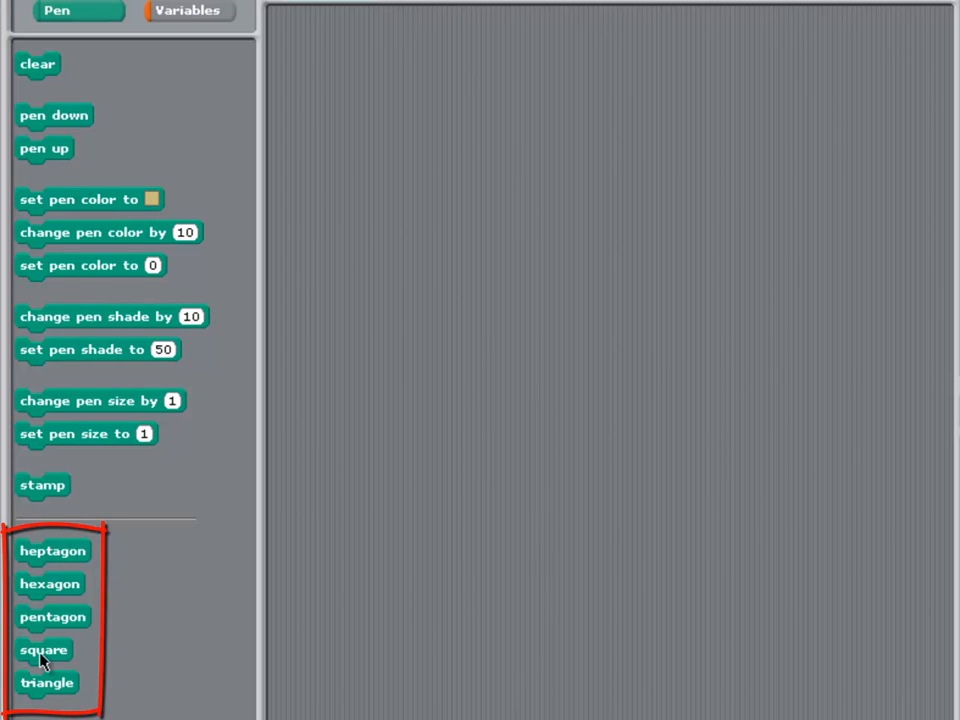
- Run the square block so the pencil draws a blue square on the stage
left_click_drag(44, 650, 56, 156)
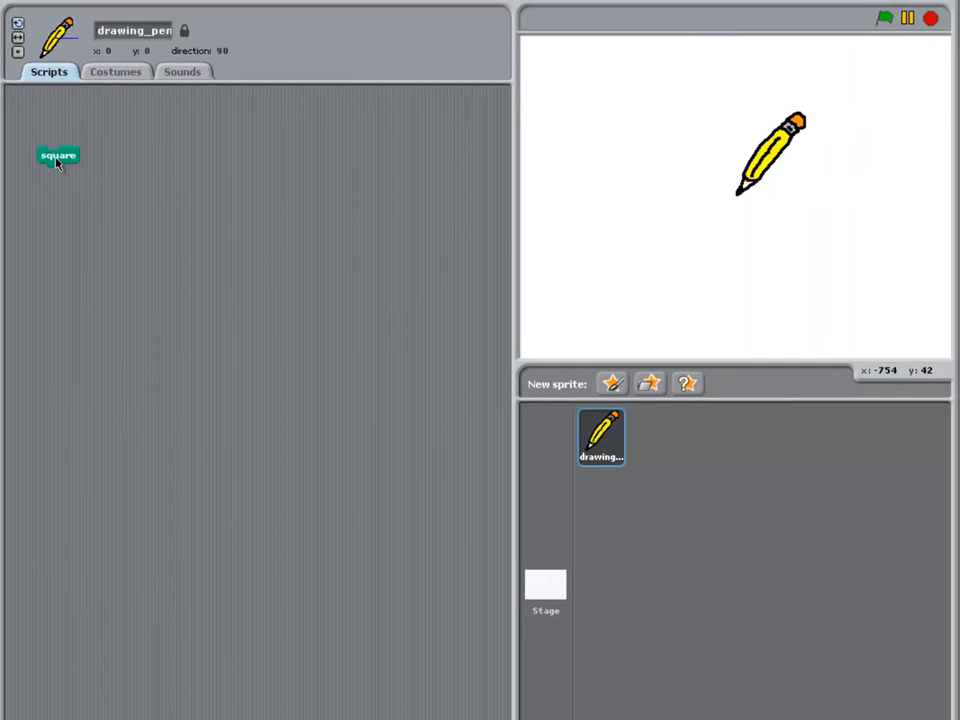
left_click(56, 156)
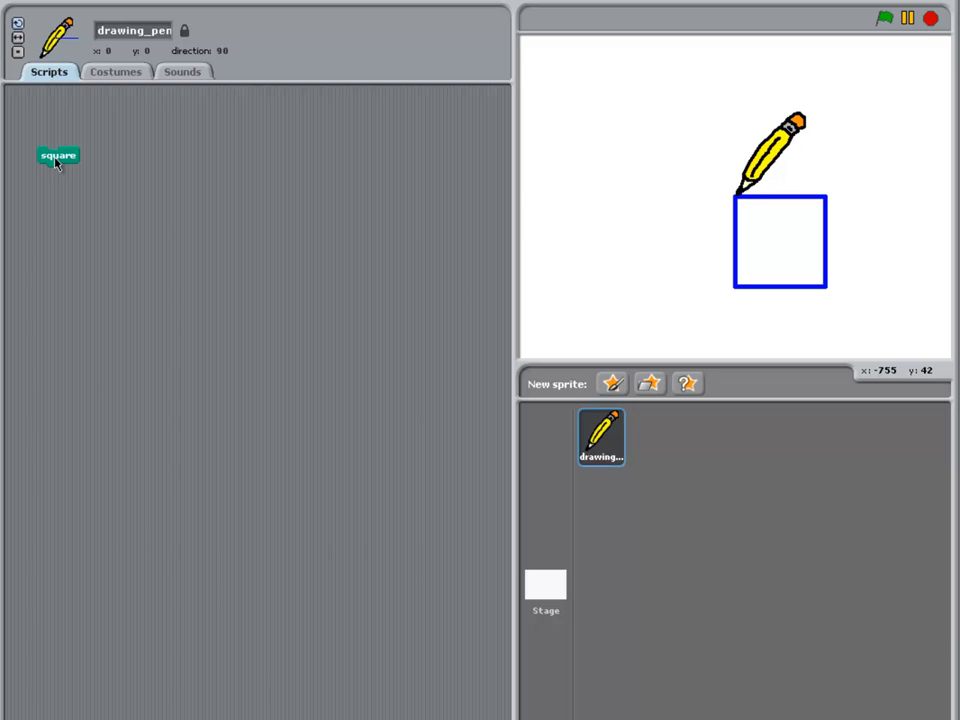
- Reopen the square block's definition for editing via its context menu
right_click(56, 156)
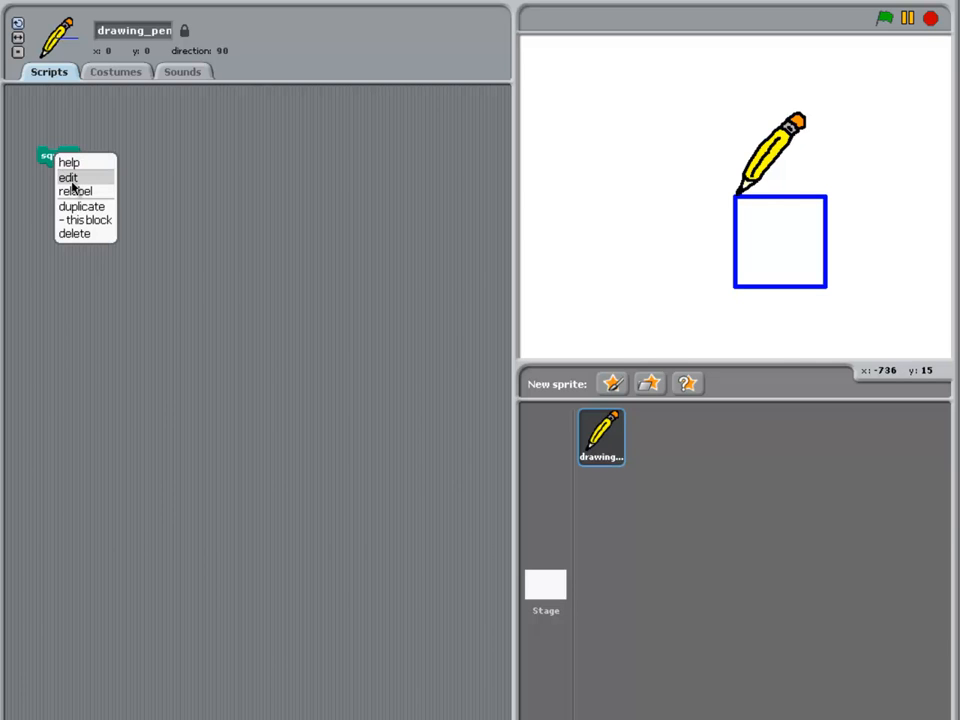
left_click(68, 176)
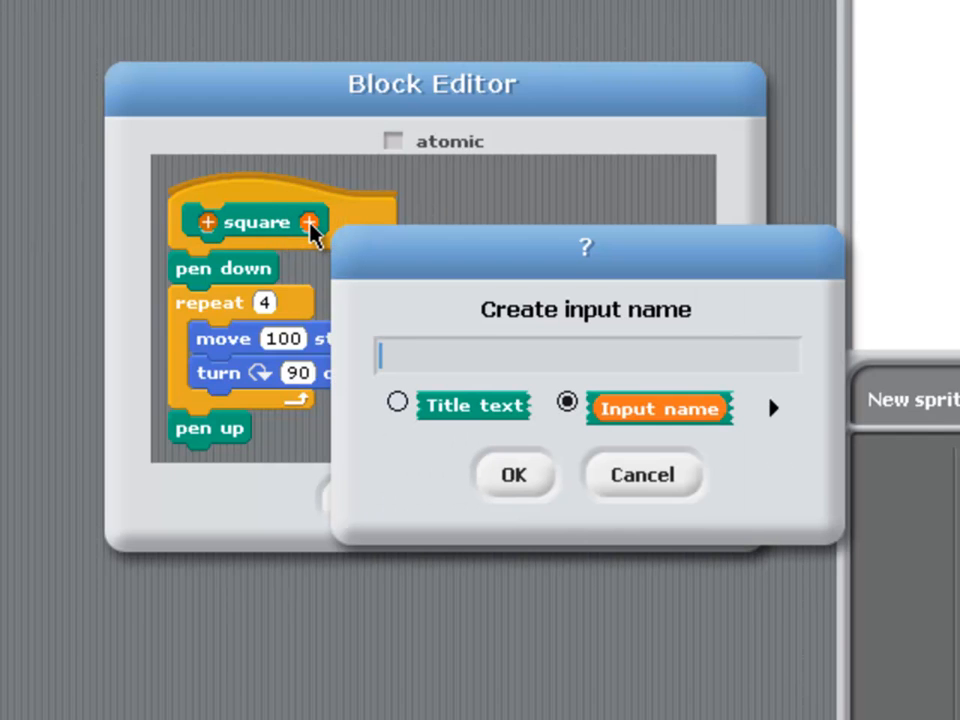
- Add an input named sideLength to the square block header
type("side")
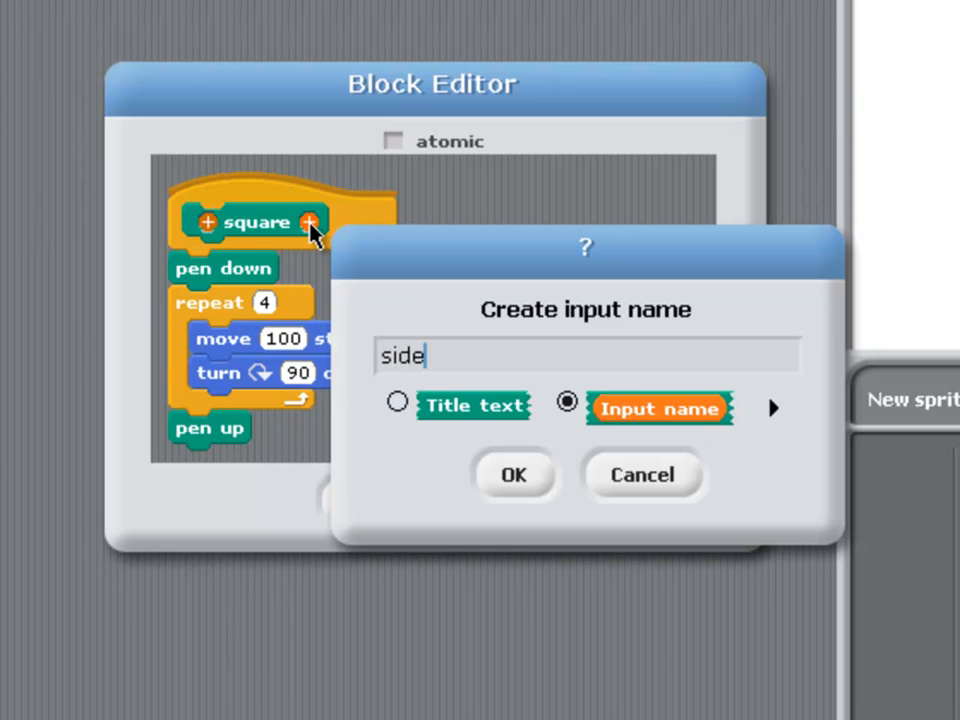
type("Leng")
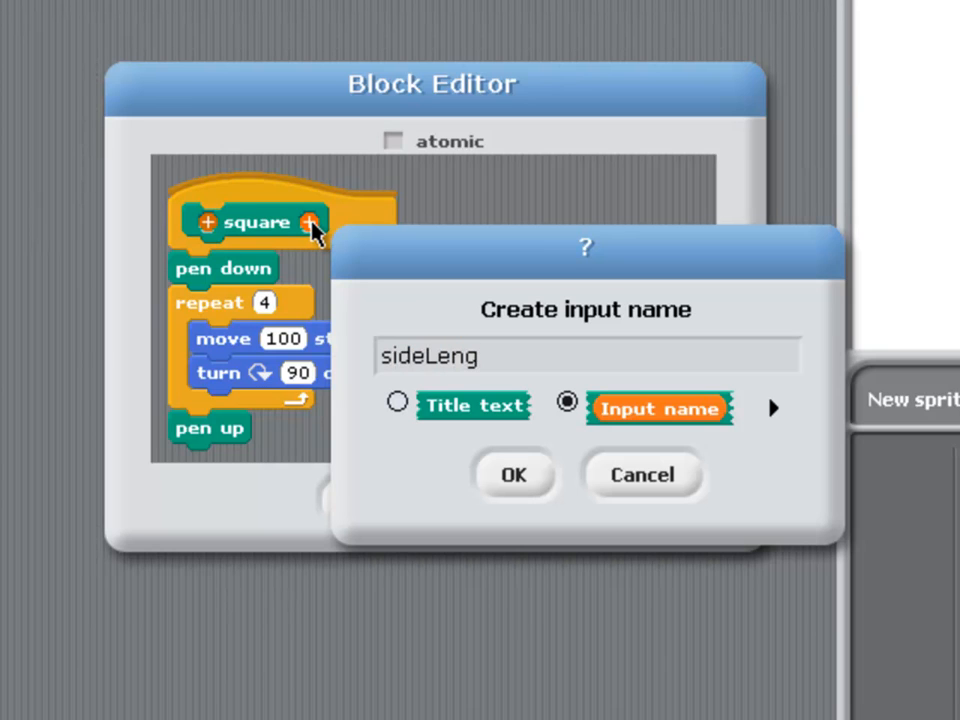
type("th")
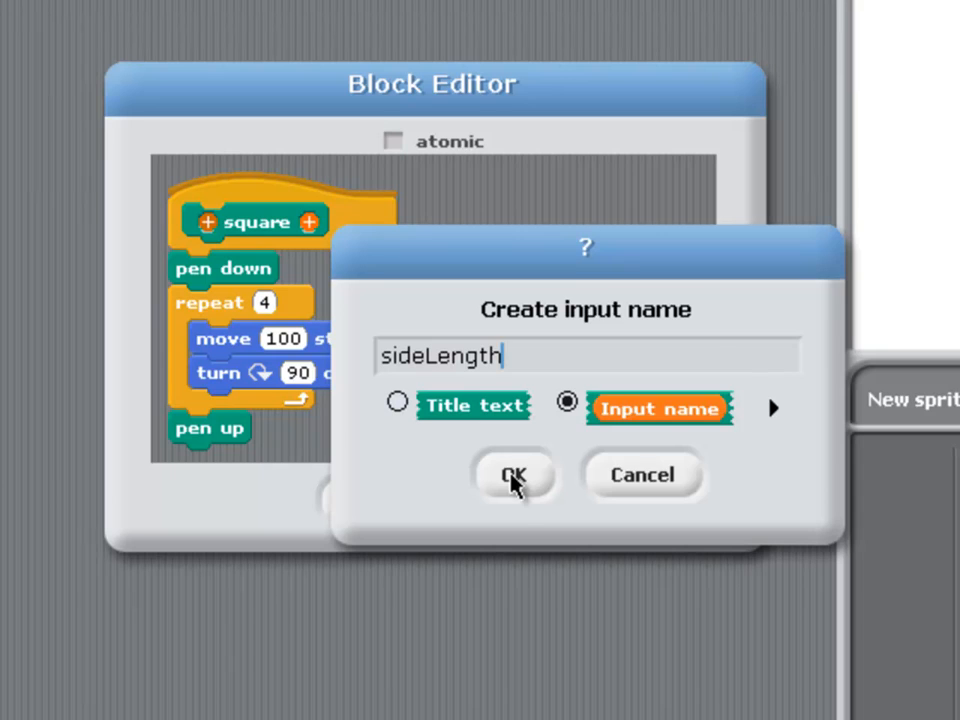
left_click(516, 476)
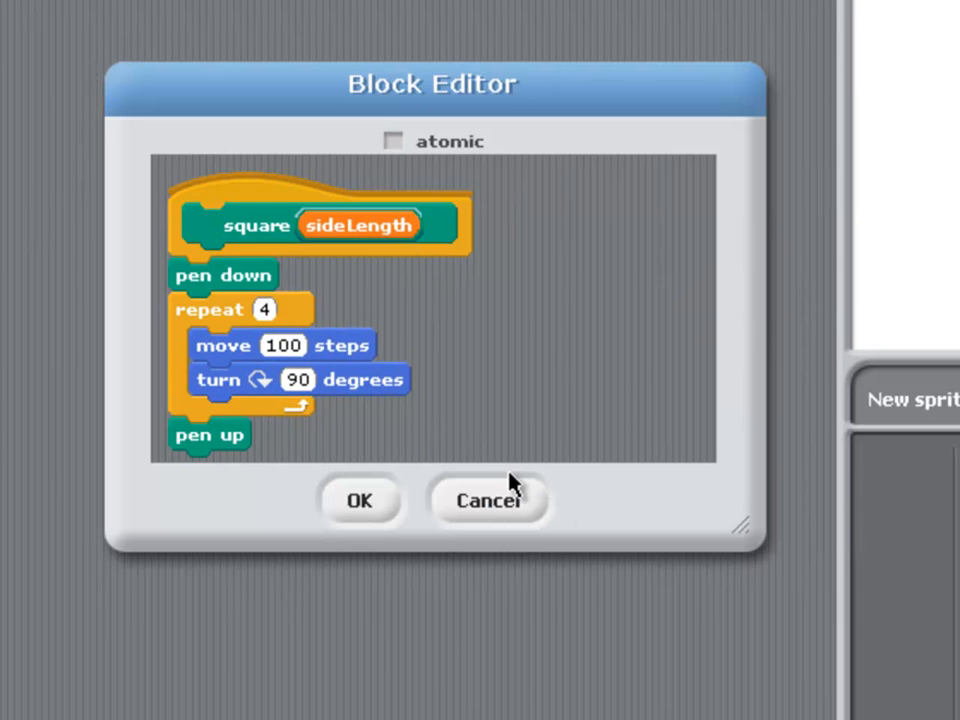
mouse_move(504, 486)
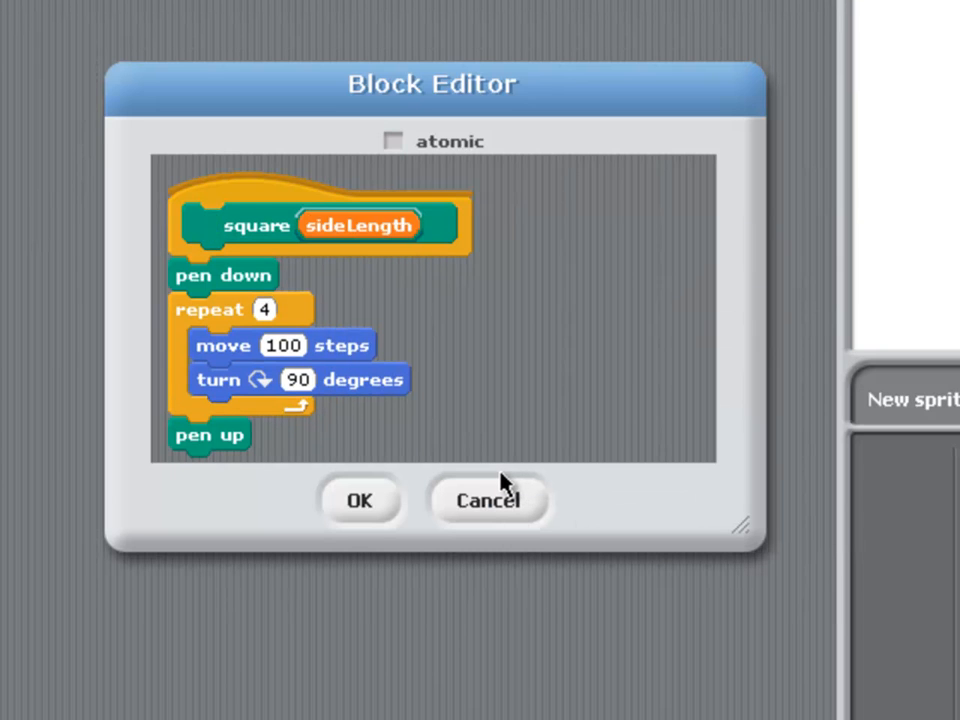
mouse_move(500, 486)
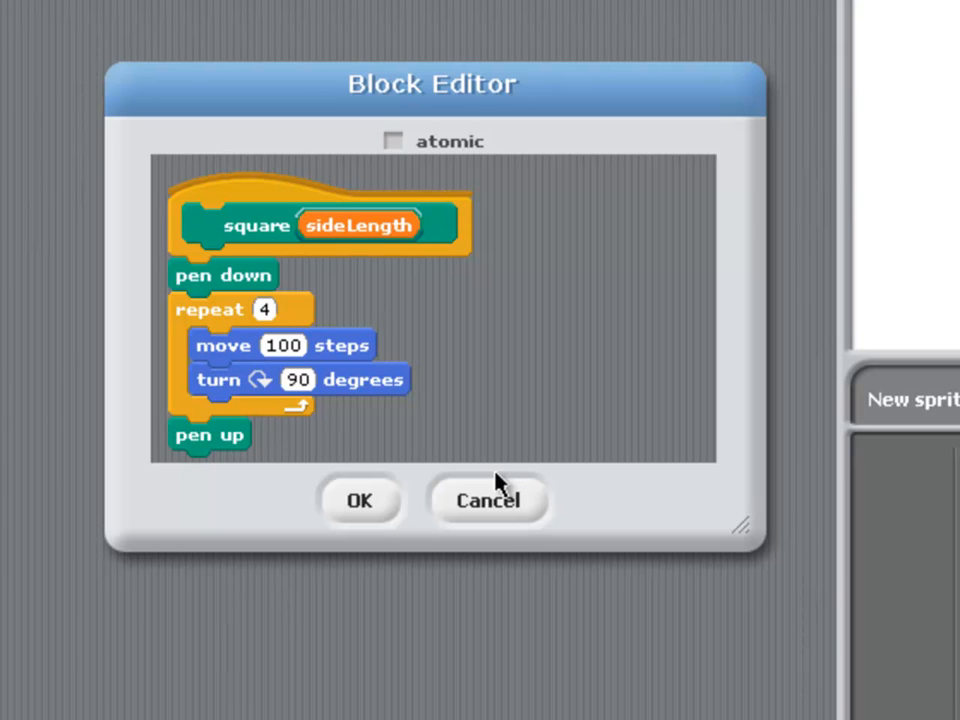
mouse_move(376, 292)
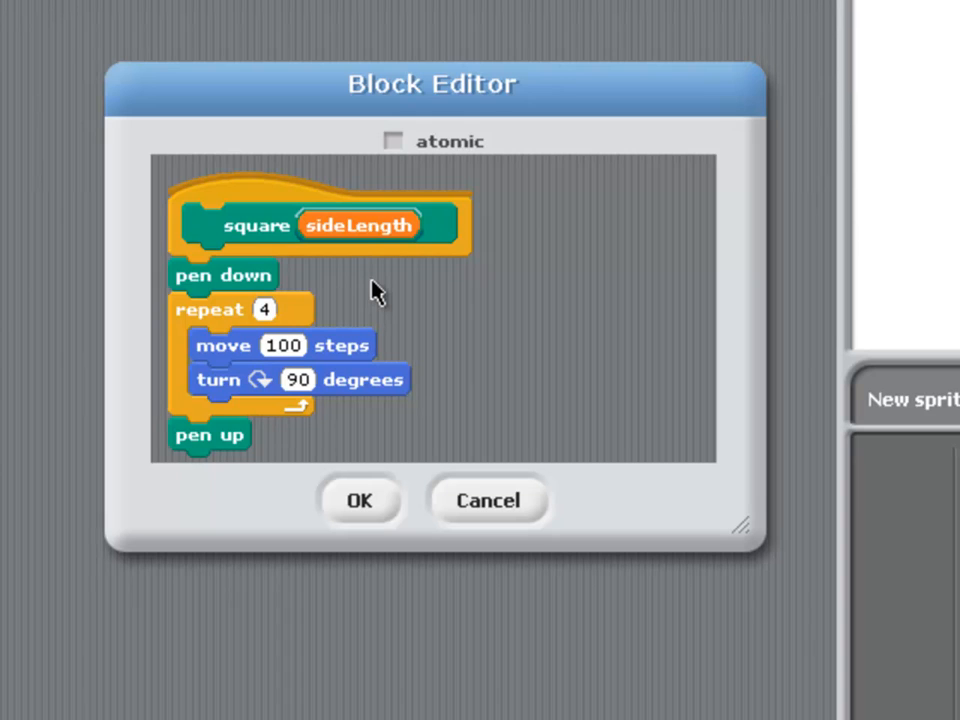
mouse_move(358, 224)
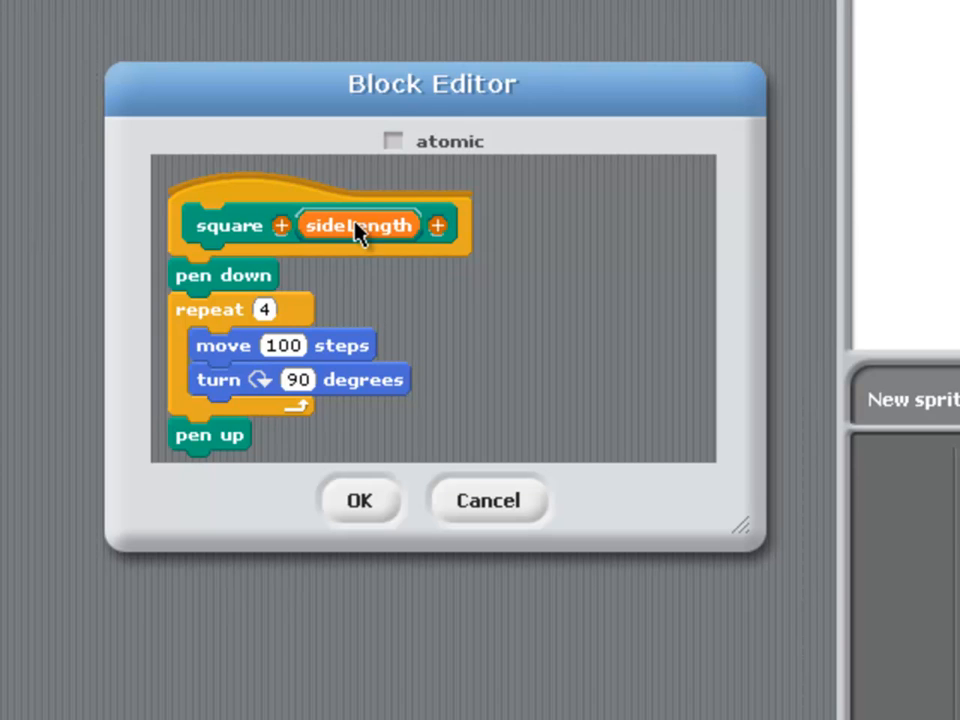
- Make the move block inside the repeat use sideLength instead of 100 steps
left_click_drag(356, 224, 300, 344)
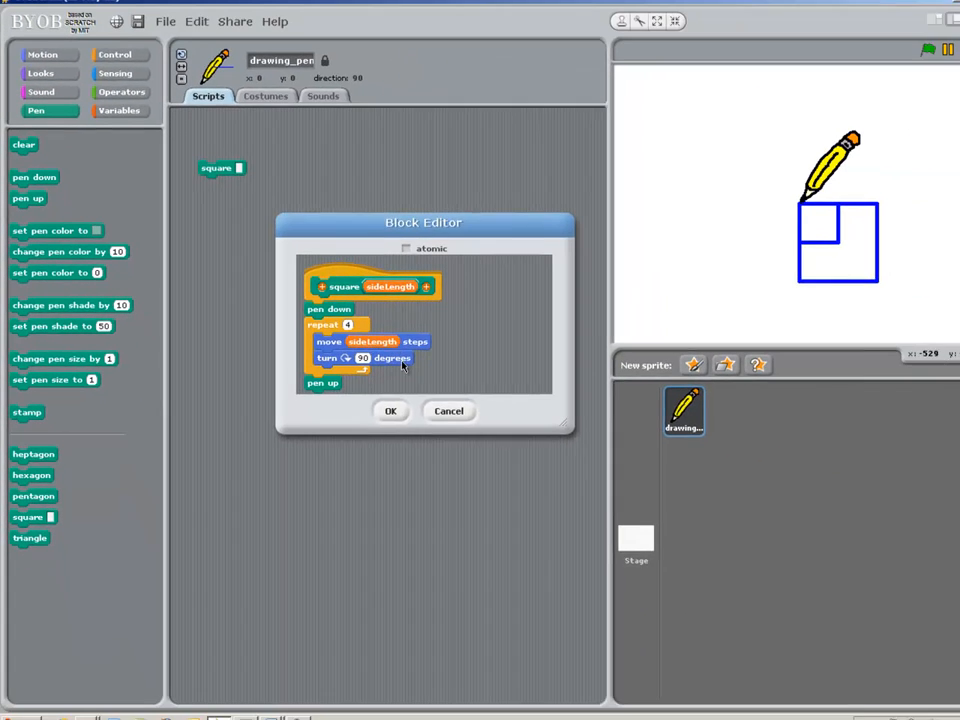
- Save the square block definition and run square 150 to draw a larger square
left_click(392, 412)
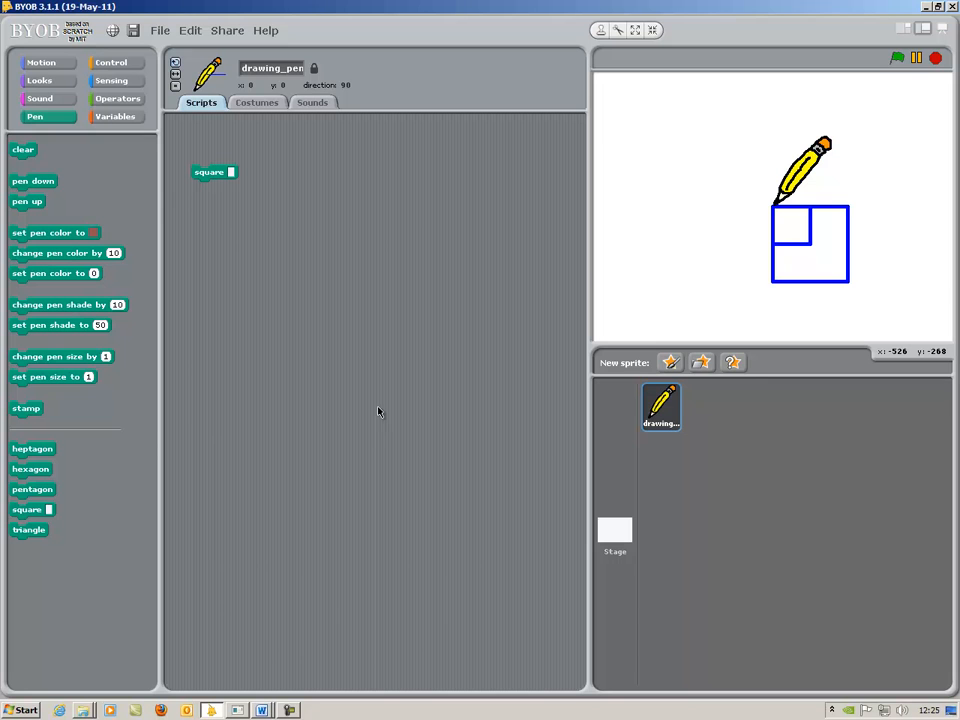
left_click(22, 148)
type("150")
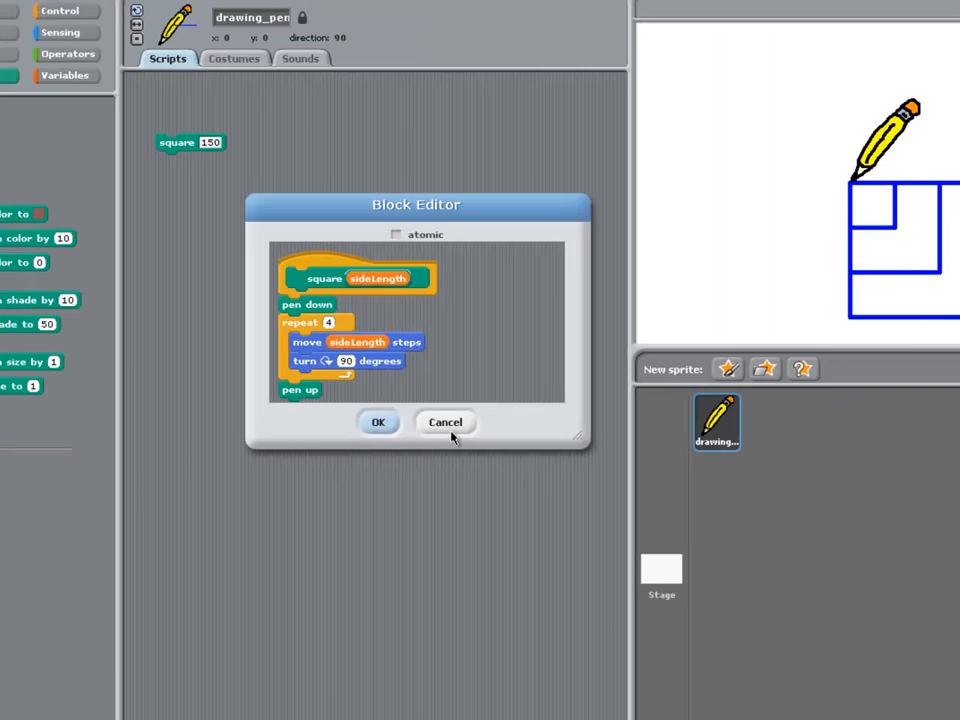
- Cancel out of the Block Editor, keeping square 150 in the scripts area
left_click(378, 420)
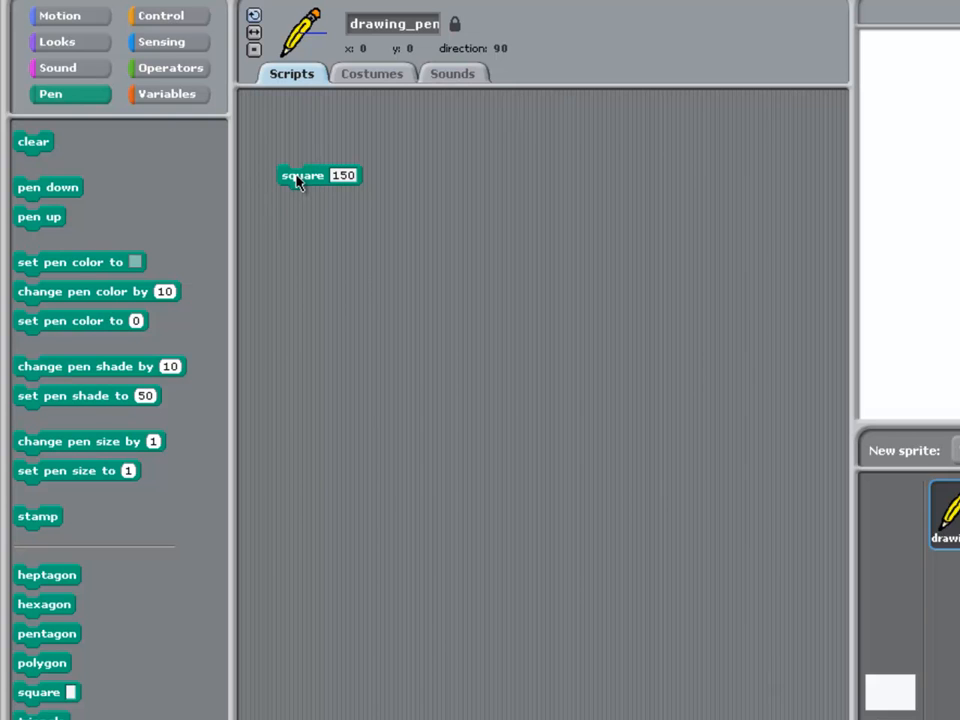
- Edit the square block and rename it to polygon, so the script reads polygon 150
right_click(300, 176)
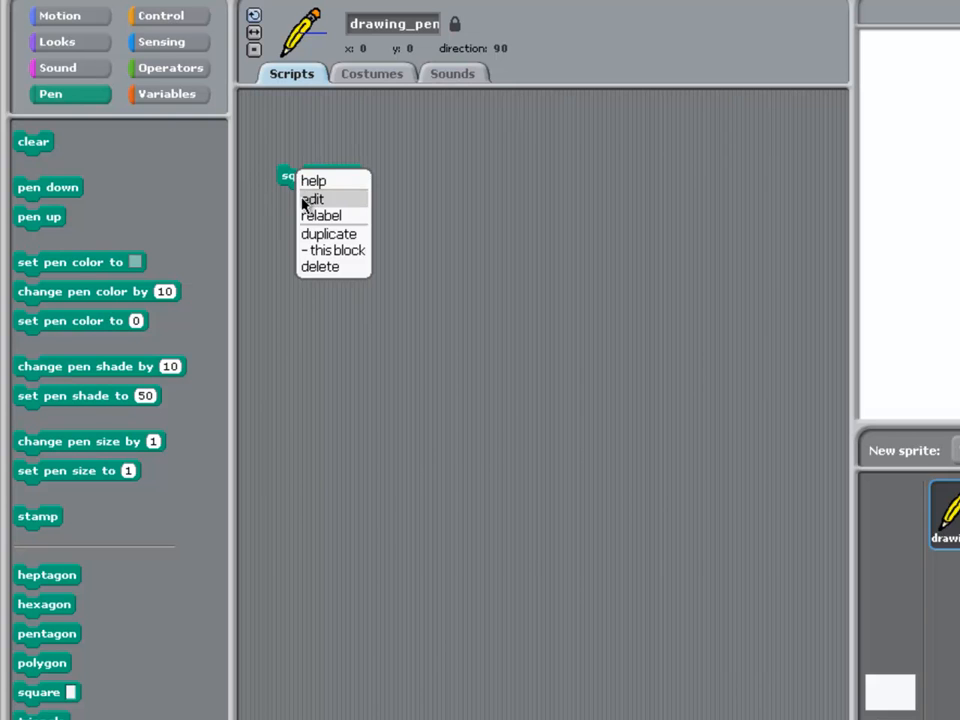
left_click(314, 200)
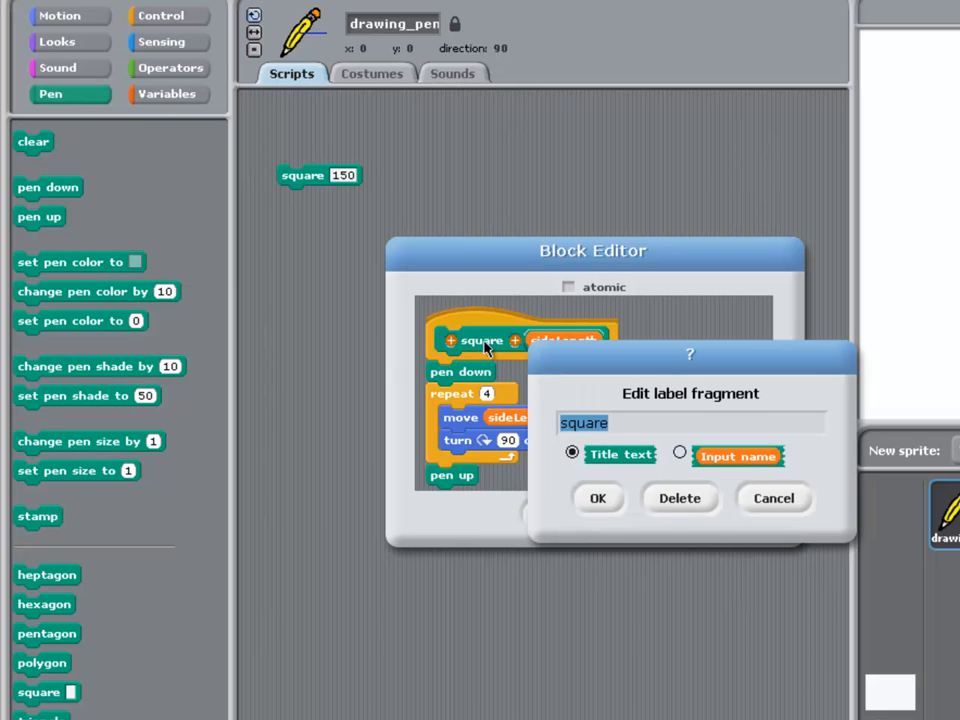
type("pol")
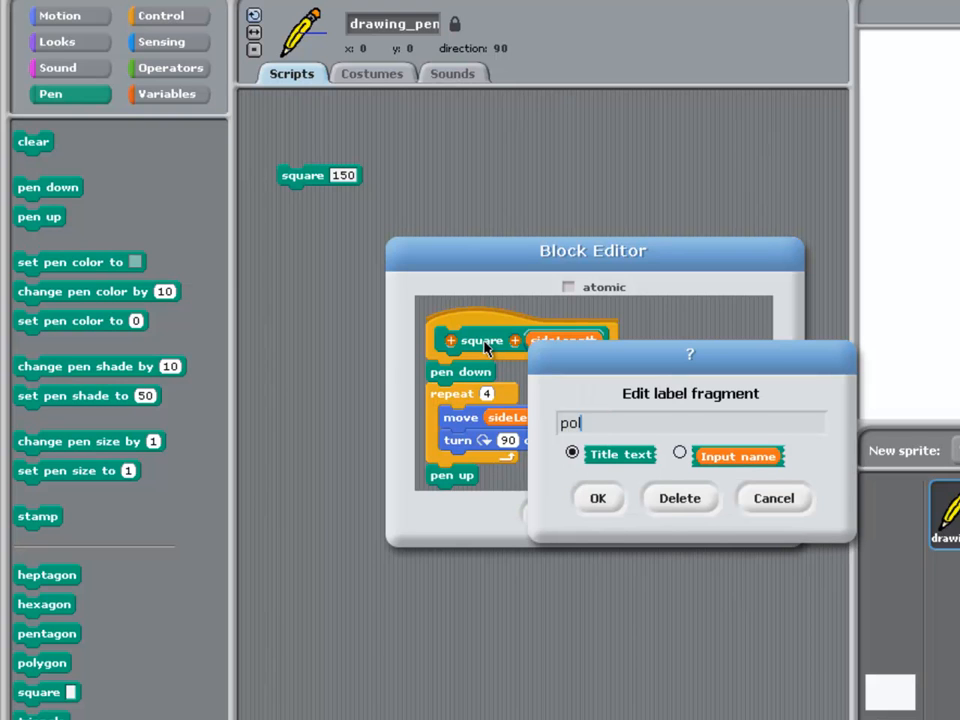
type("ygon")
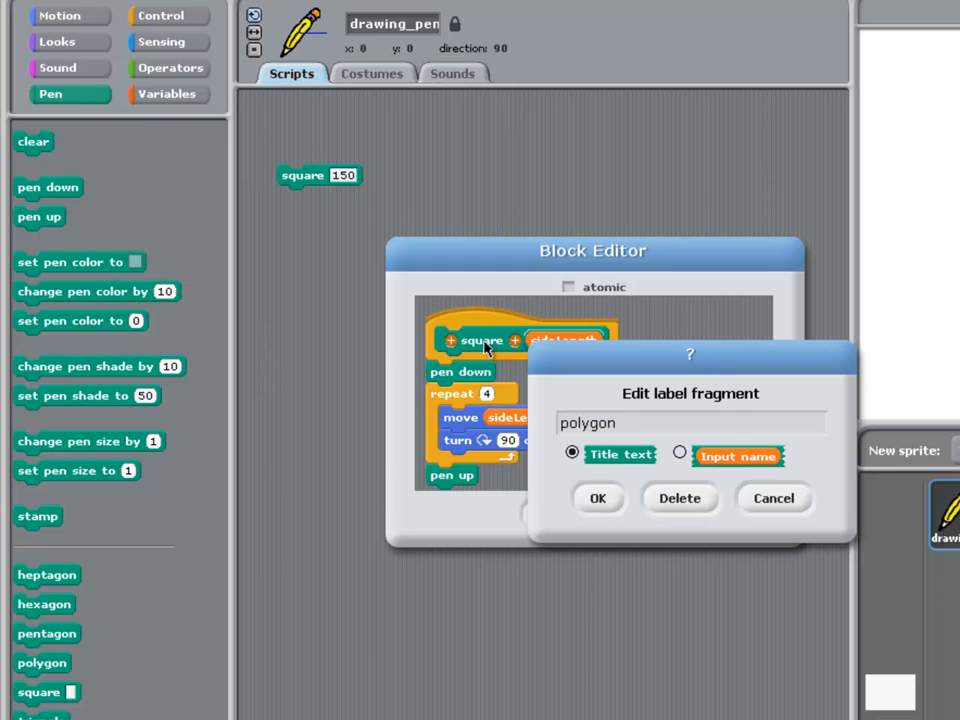
left_click(596, 498)
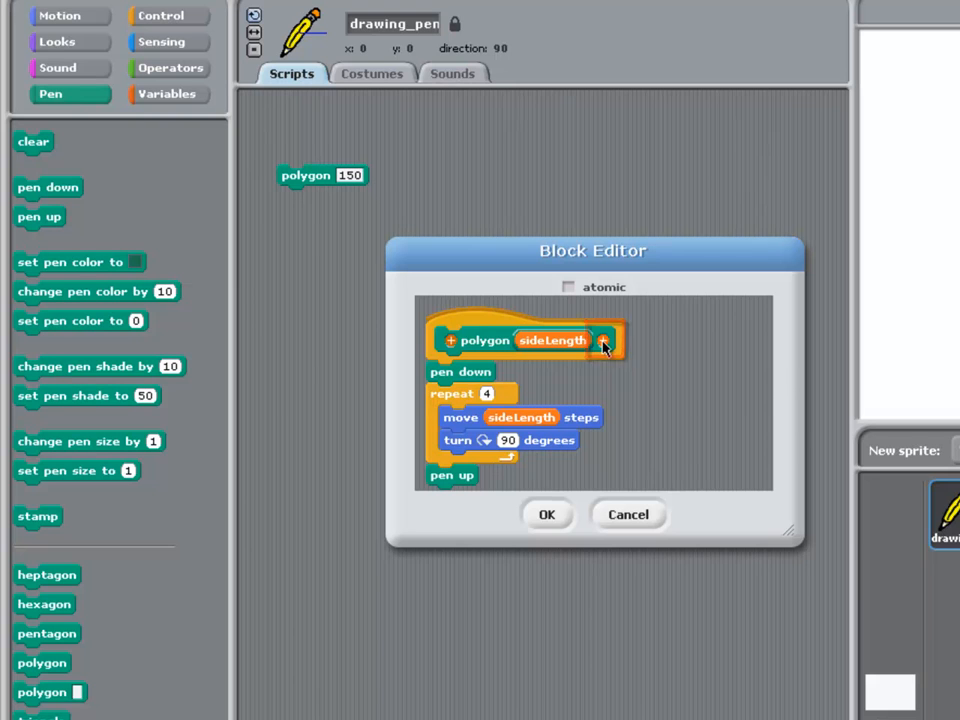
- Add a second input named turns and make the turn block compute 360 / turns degrees
left_click(604, 340)
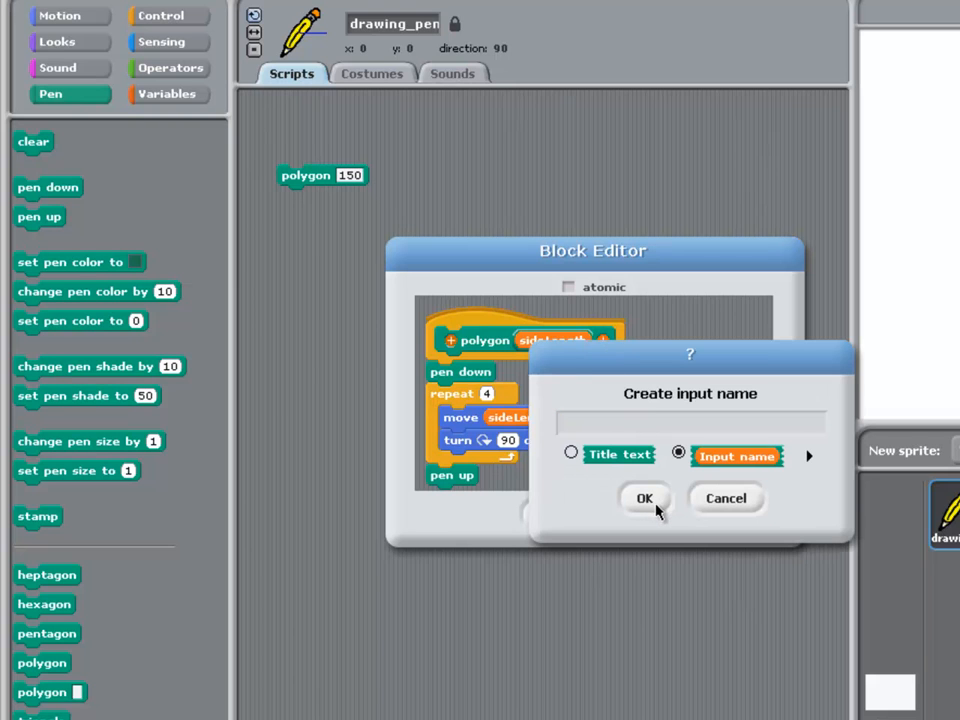
type("turn")
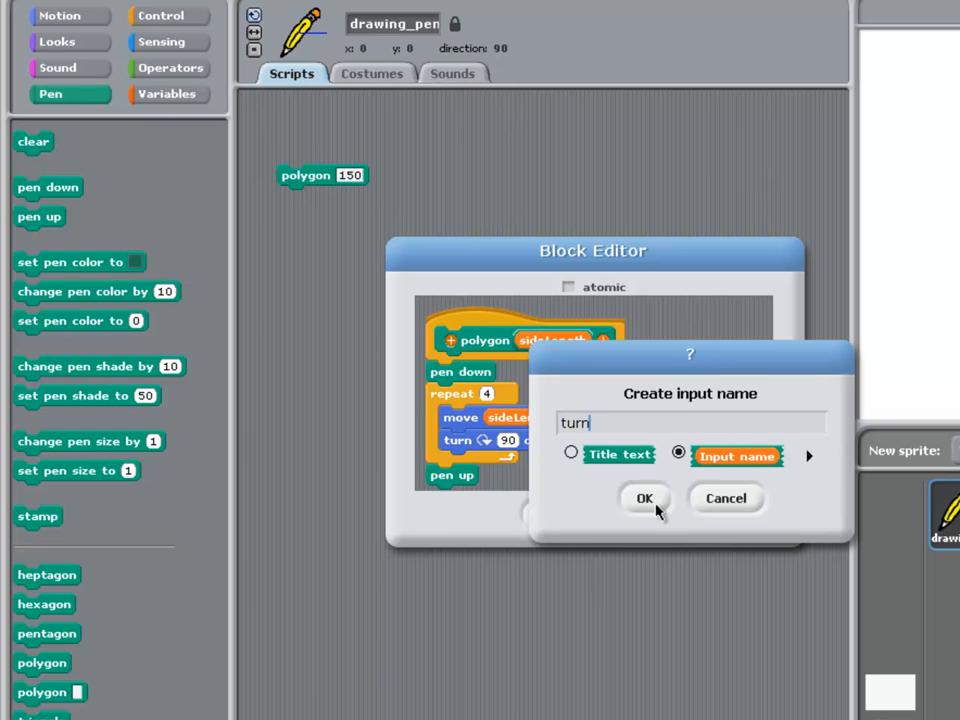
type("s")
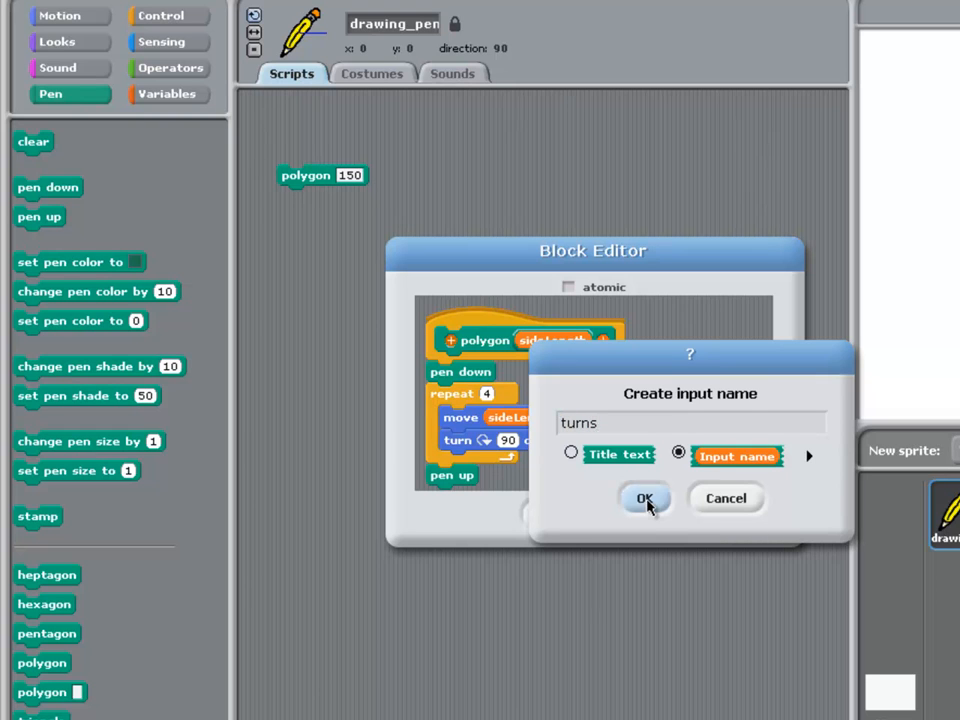
left_click(644, 498)
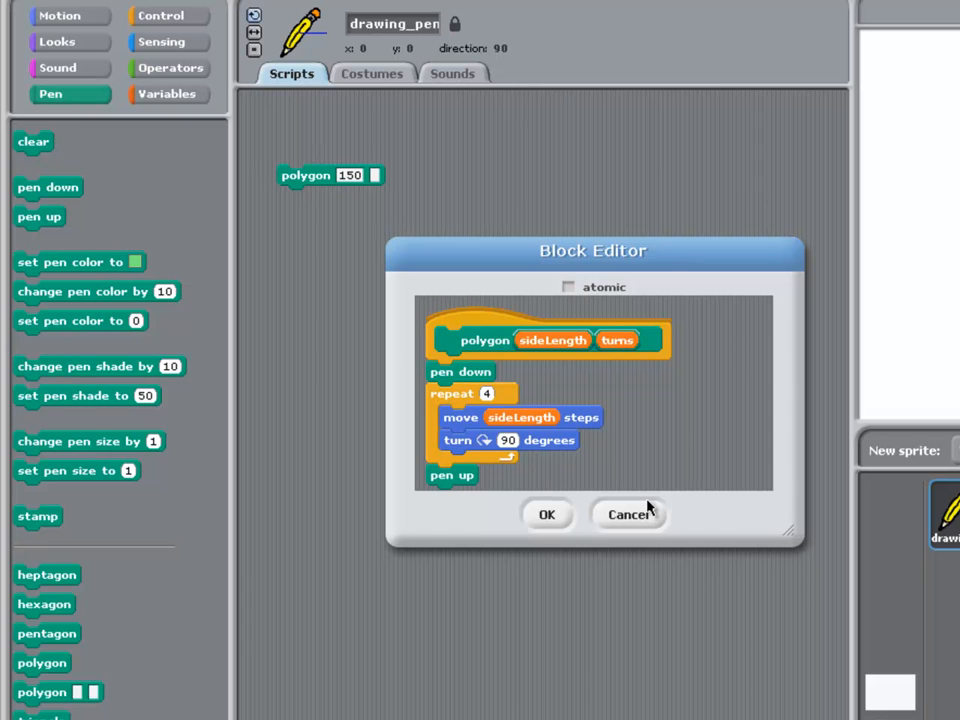
mouse_move(566, 450)
type("360")
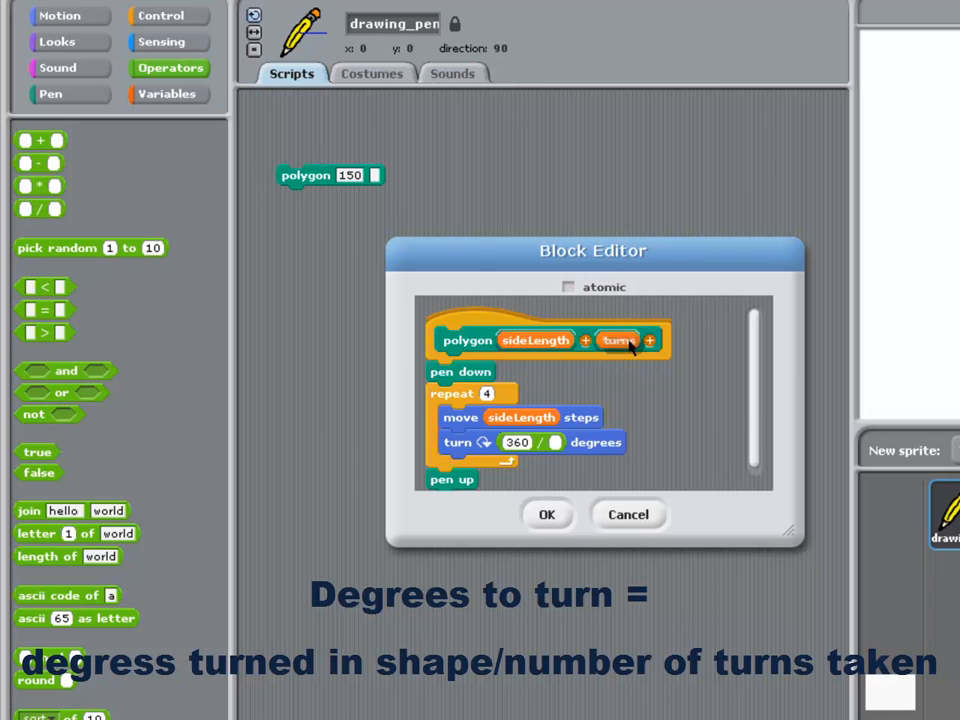
left_click_drag(618, 340, 556, 442)
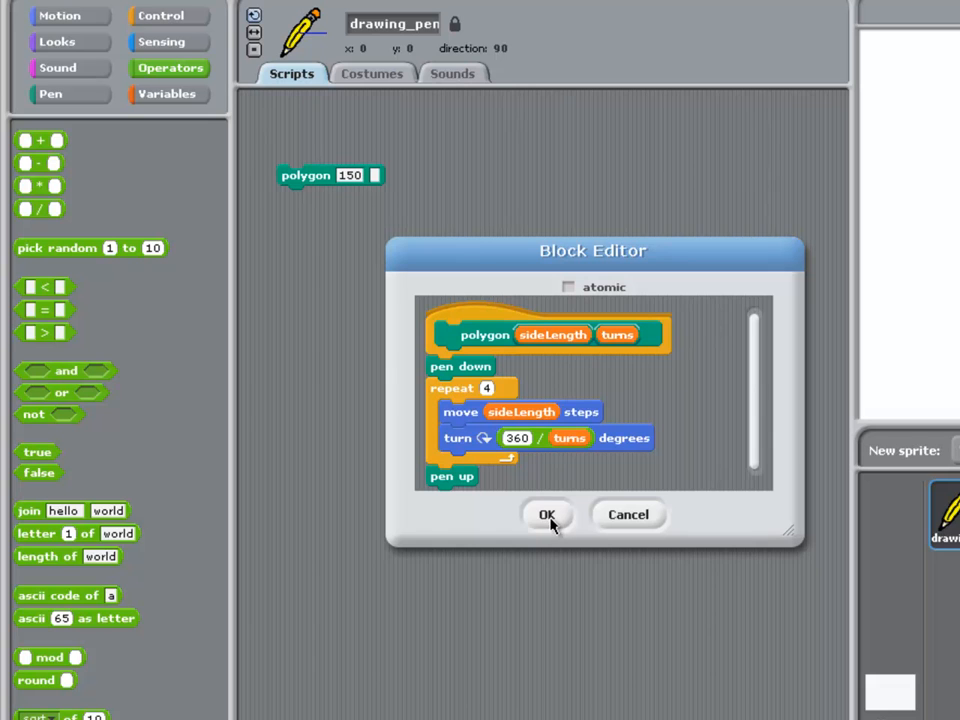
- Save the polygon block and run polygon 100 5 to draw a five-sided shape
left_click(548, 514)
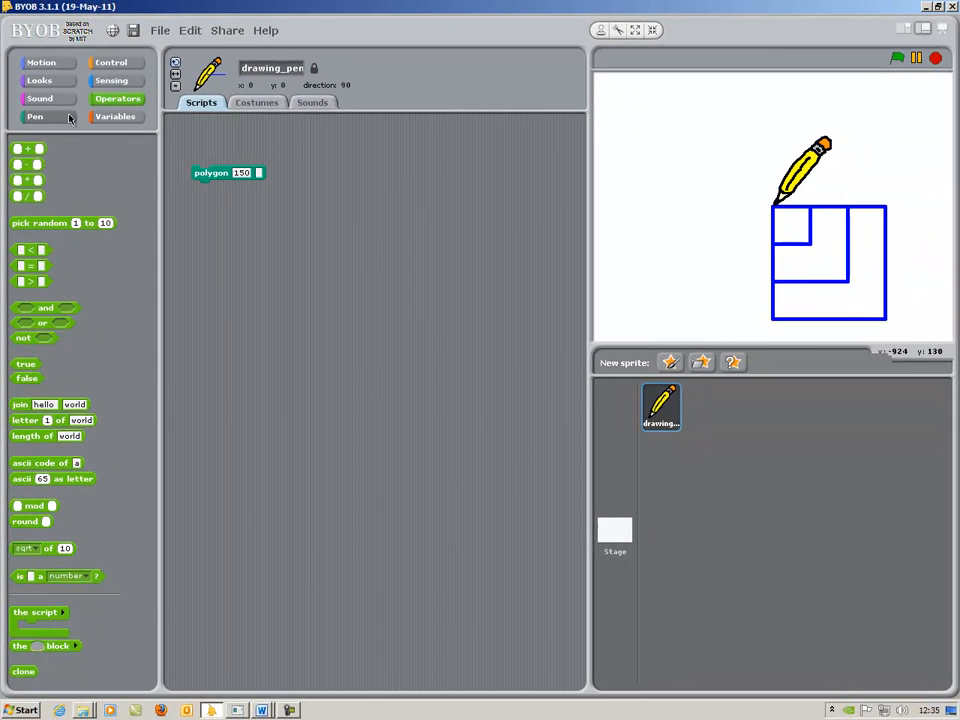
left_click(34, 116)
type("5")
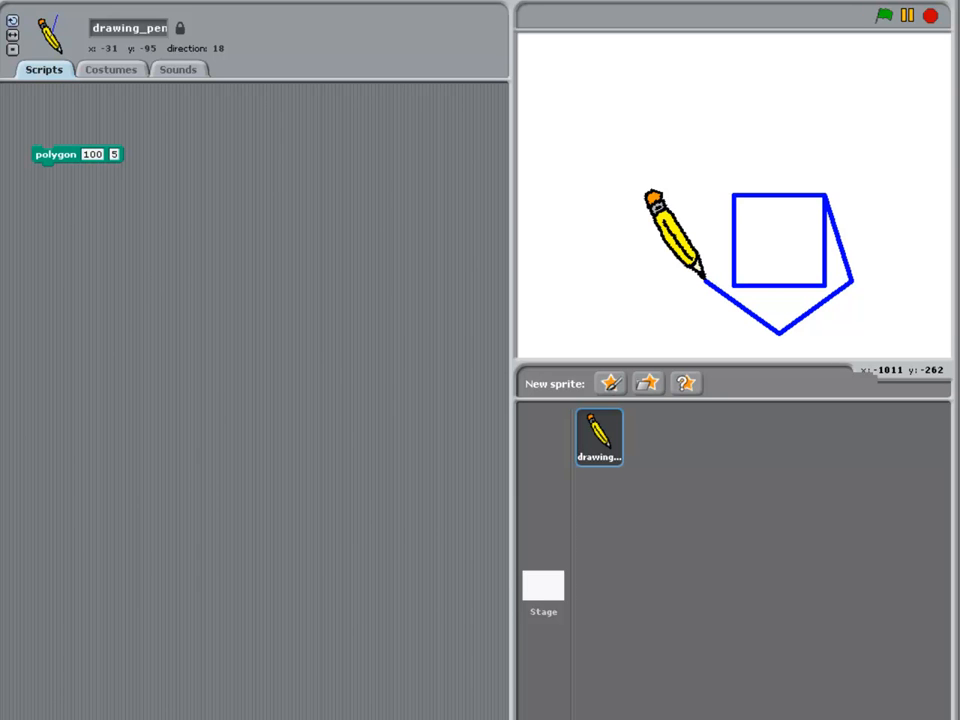
- Edit polygon so its loop repeats turns times instead of 4, then clear the stage
right_click(56, 154)
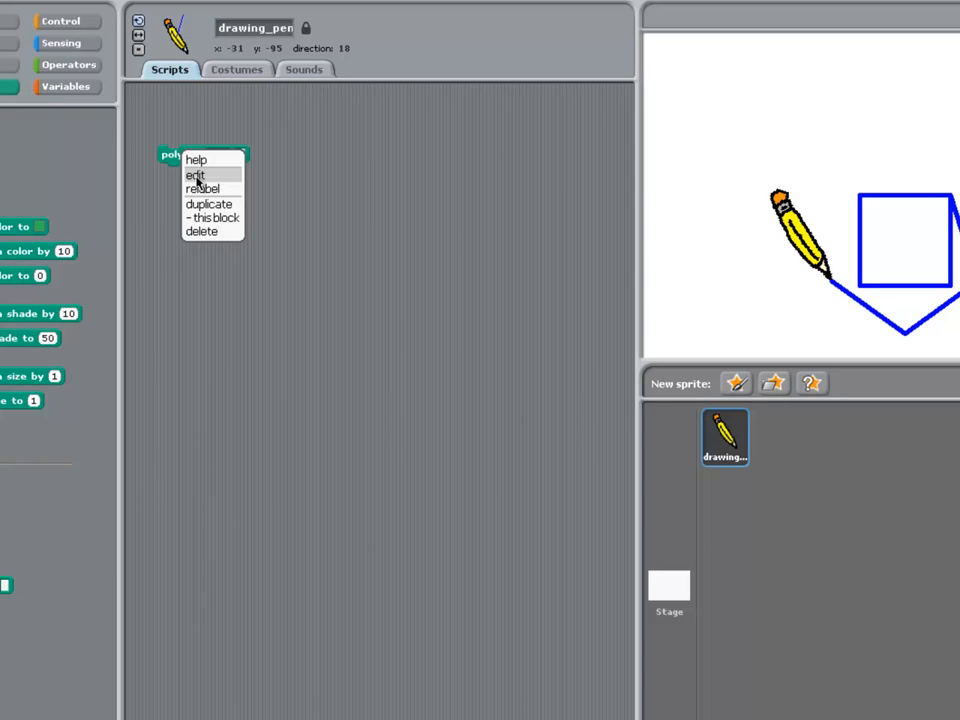
left_click(196, 176)
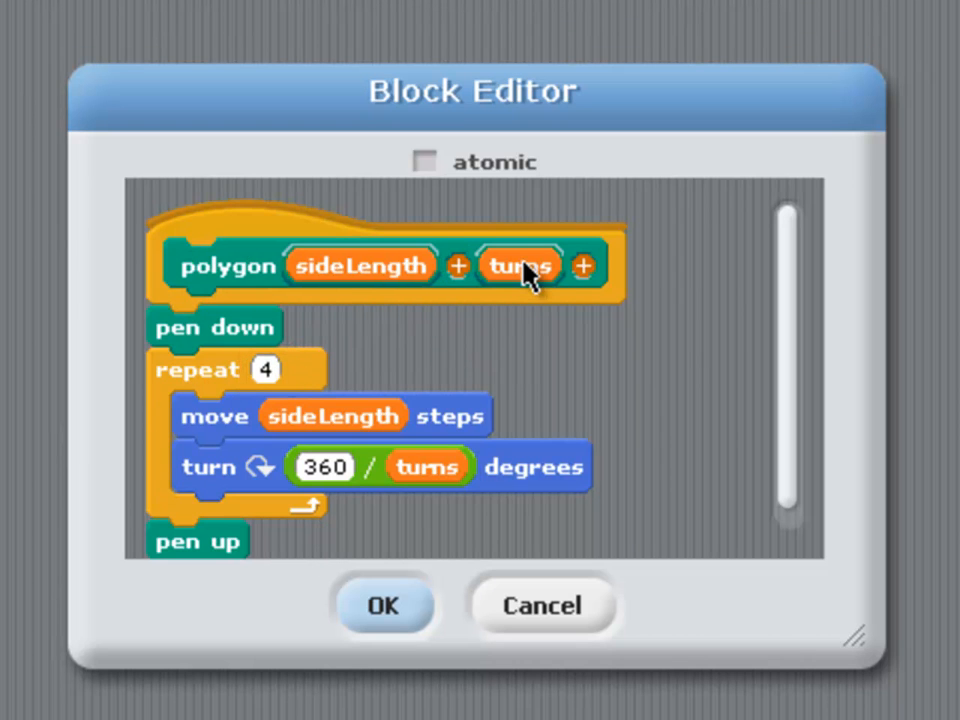
left_click_drag(520, 264, 290, 370)
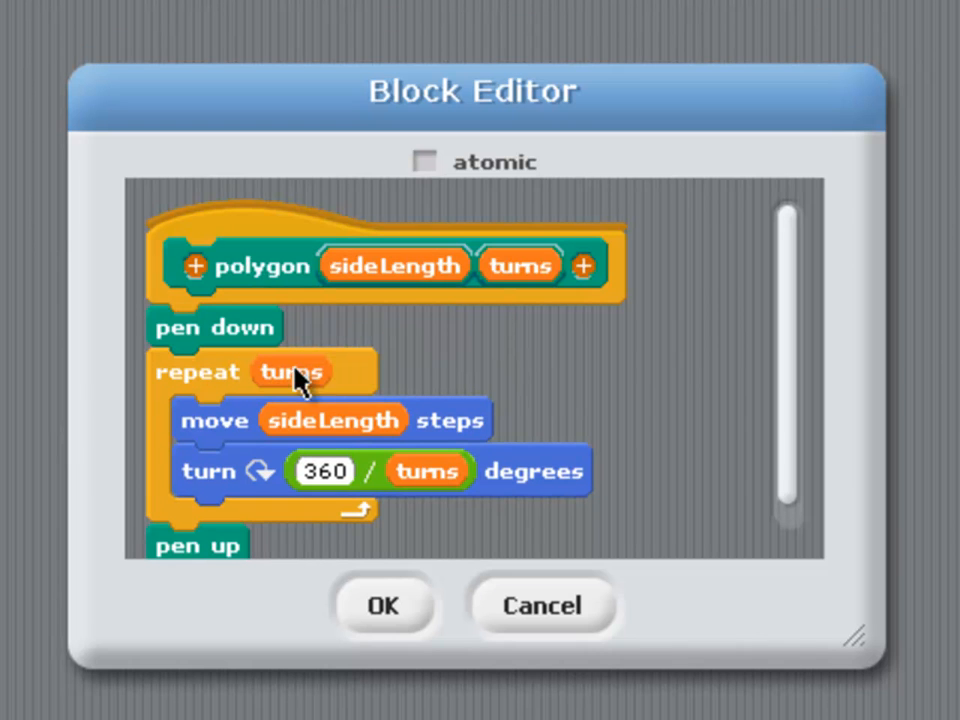
mouse_move(328, 388)
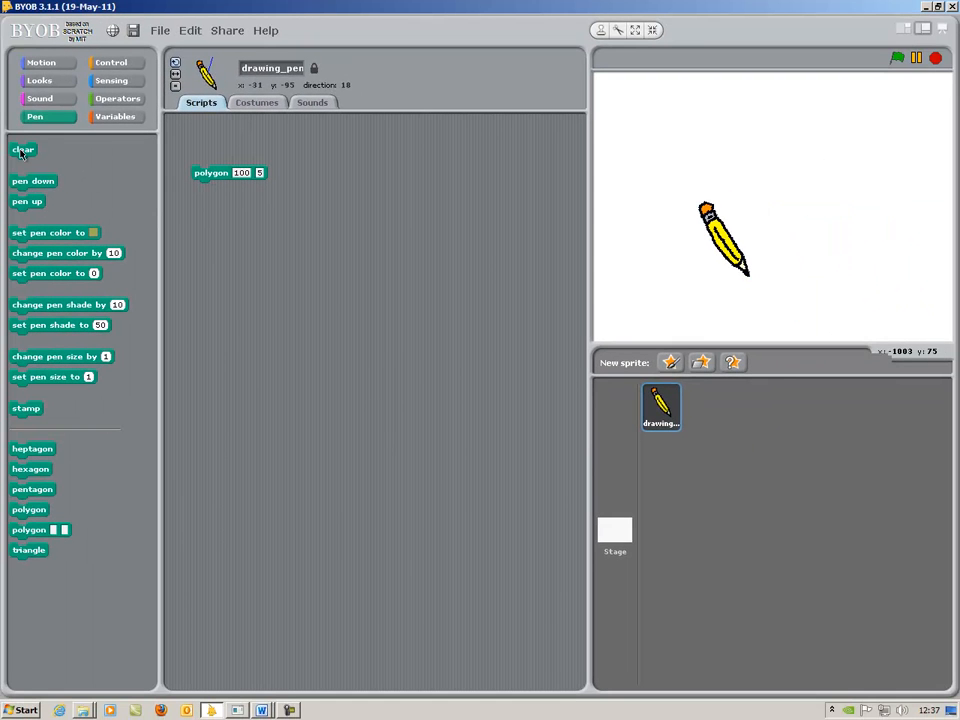
left_click(40, 62)
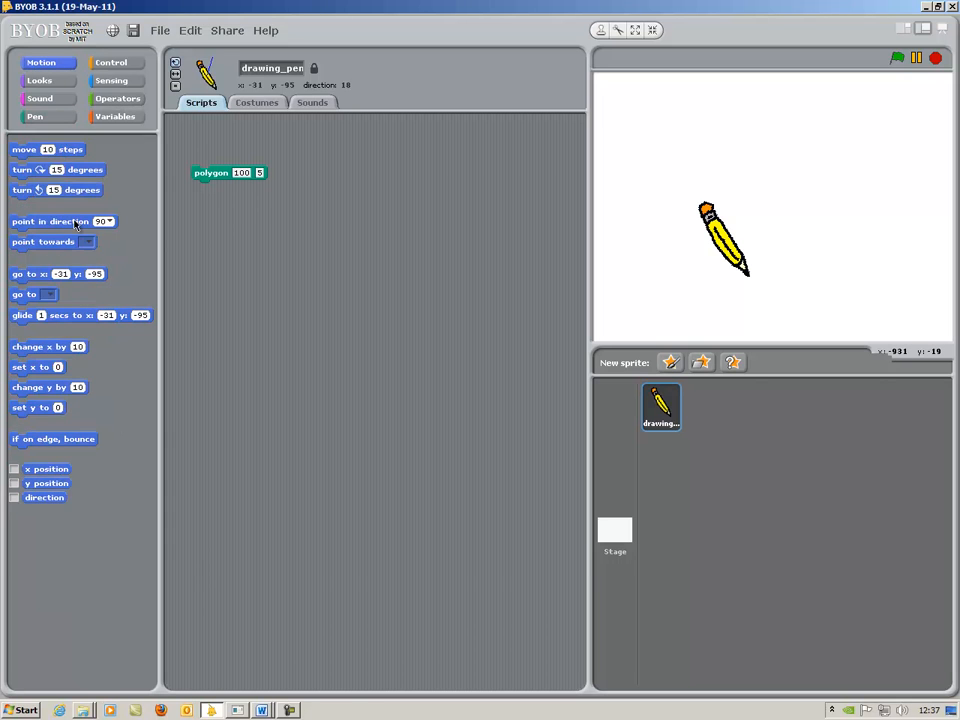